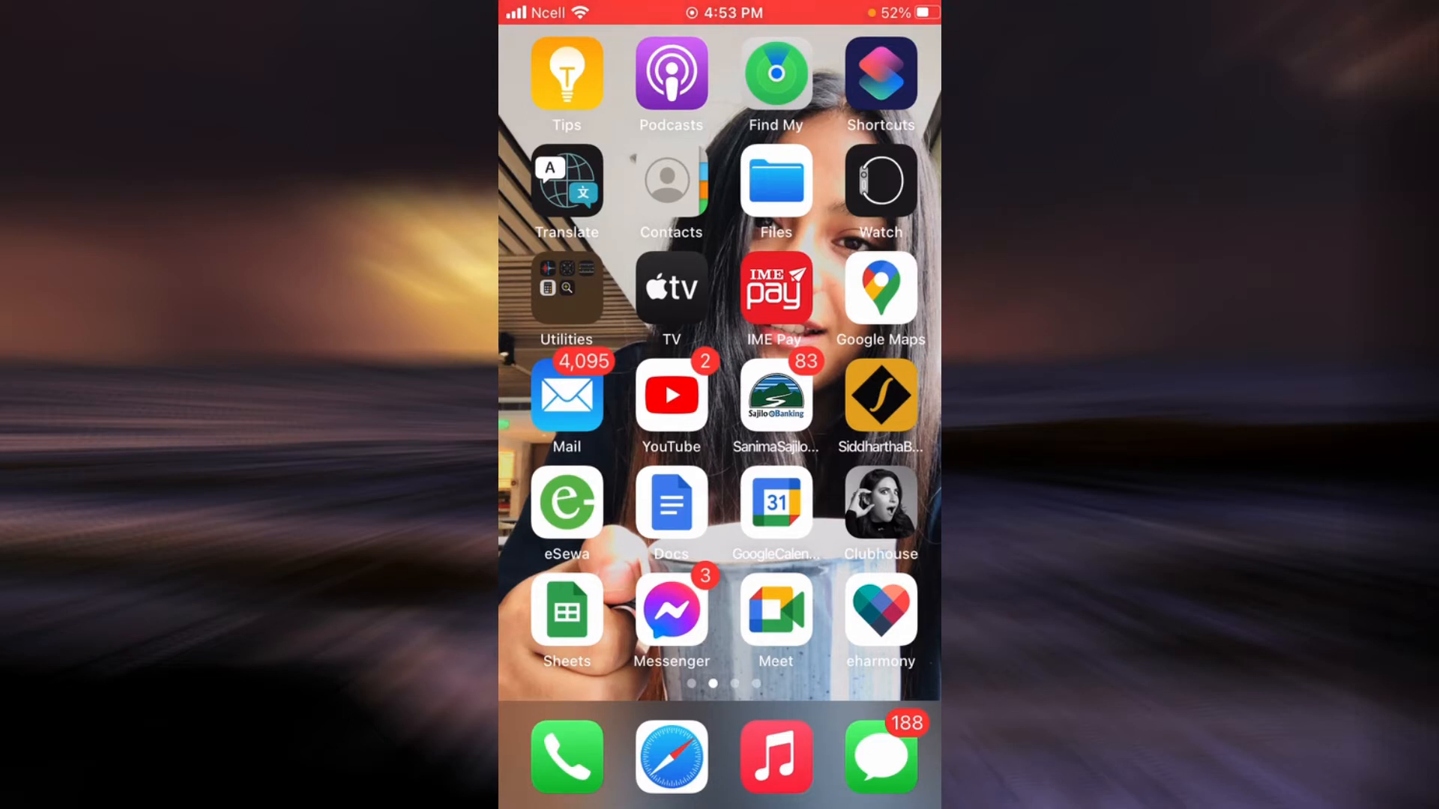
- Swipe to the Home Screen page holding the App Store and reach its Search page
{"action": "scroll", "scroll_direction": "down", "scroll_amount": 3}
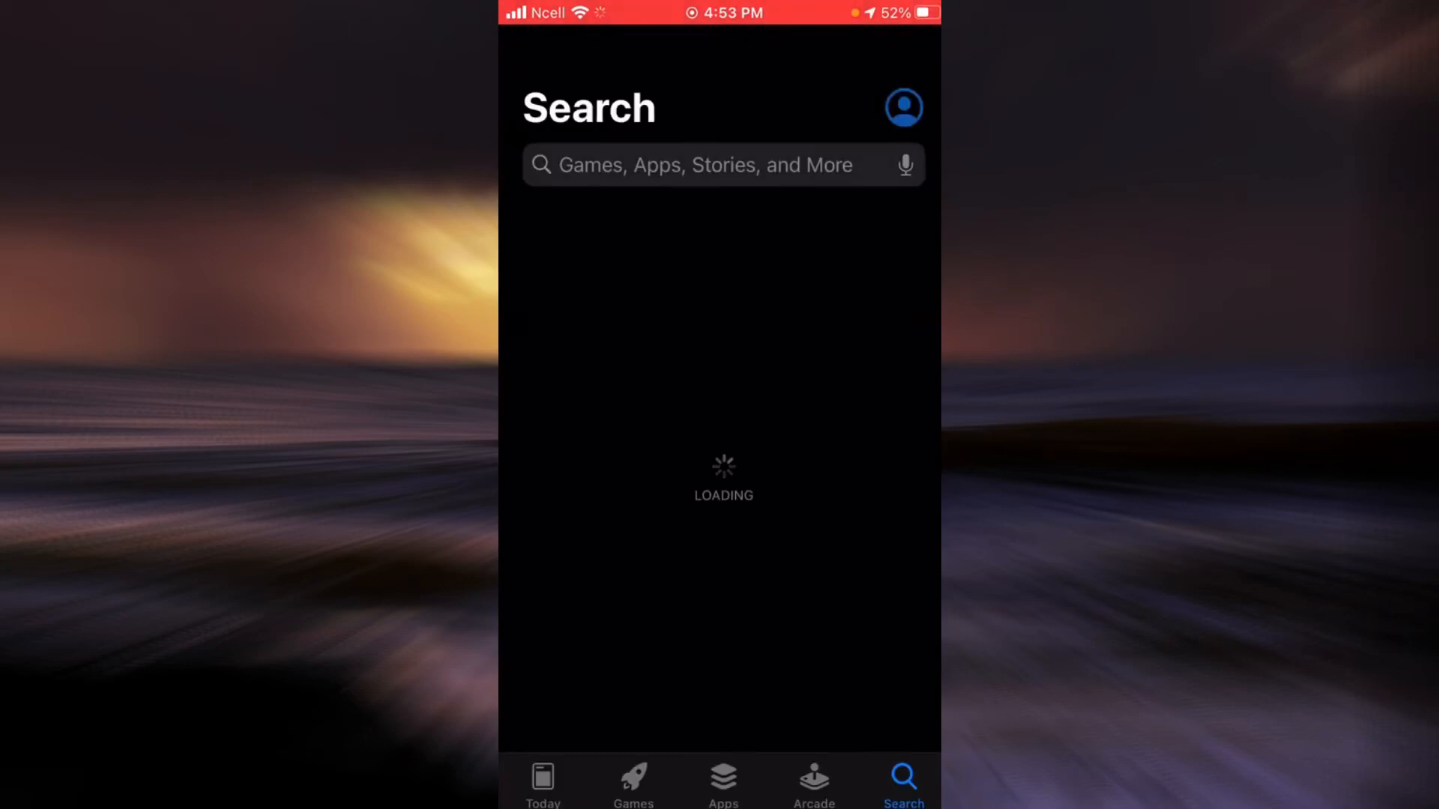
- Search the App Store for 'tradingview' and locate the TradingView app in the results
{"action": "type", "text": "trading"}
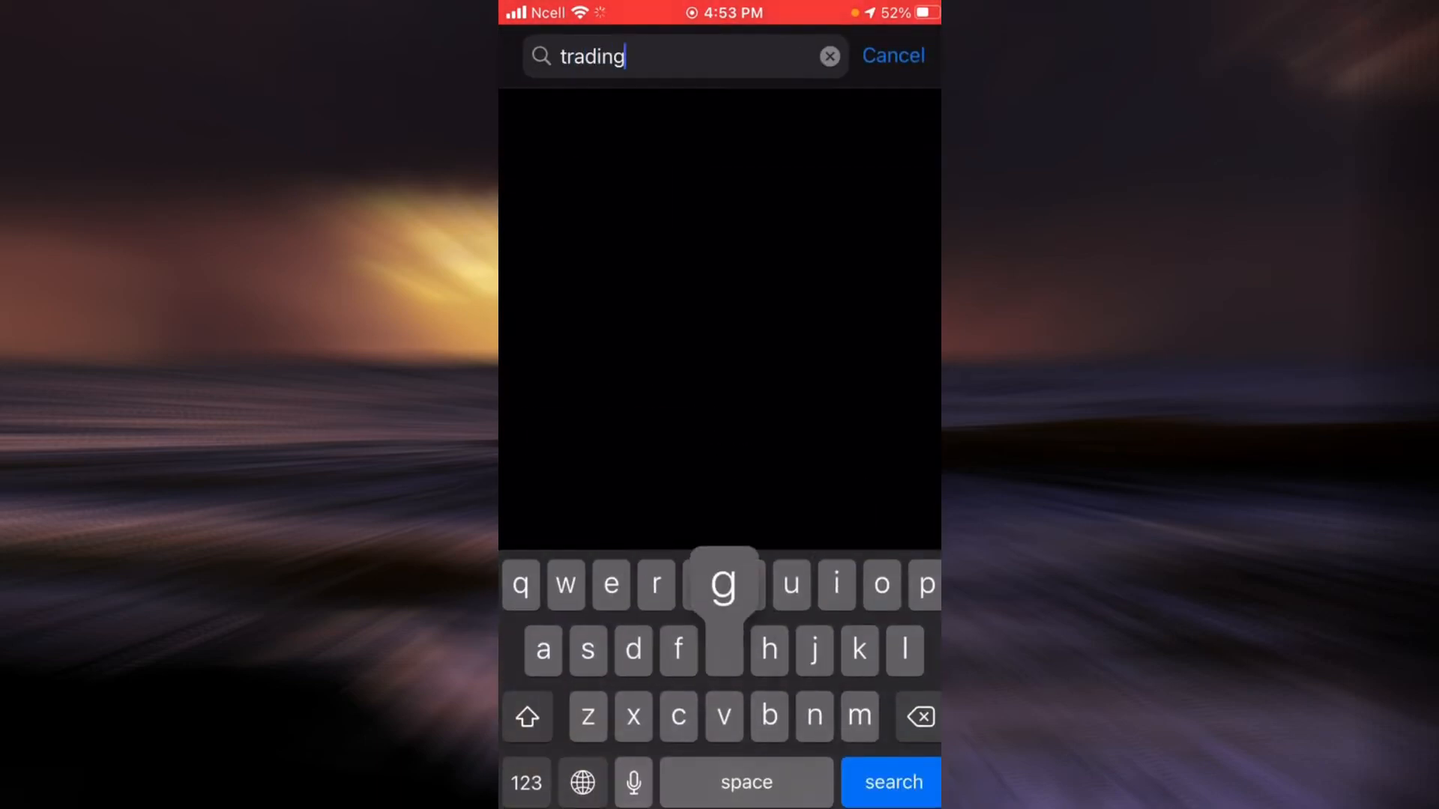
{"action": "type", "text": "view"}
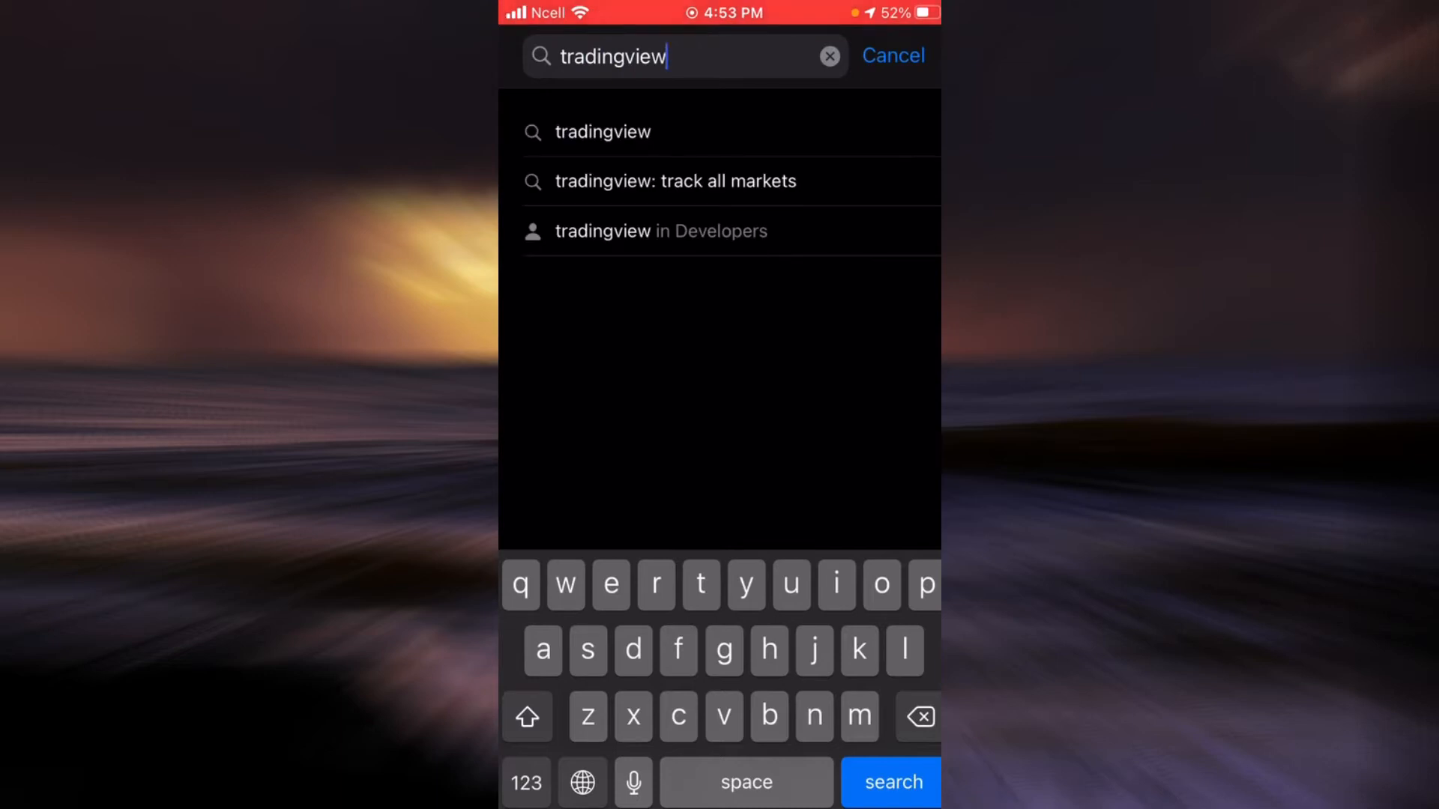
{"action": "left_click", "coordinate": [891, 782]}
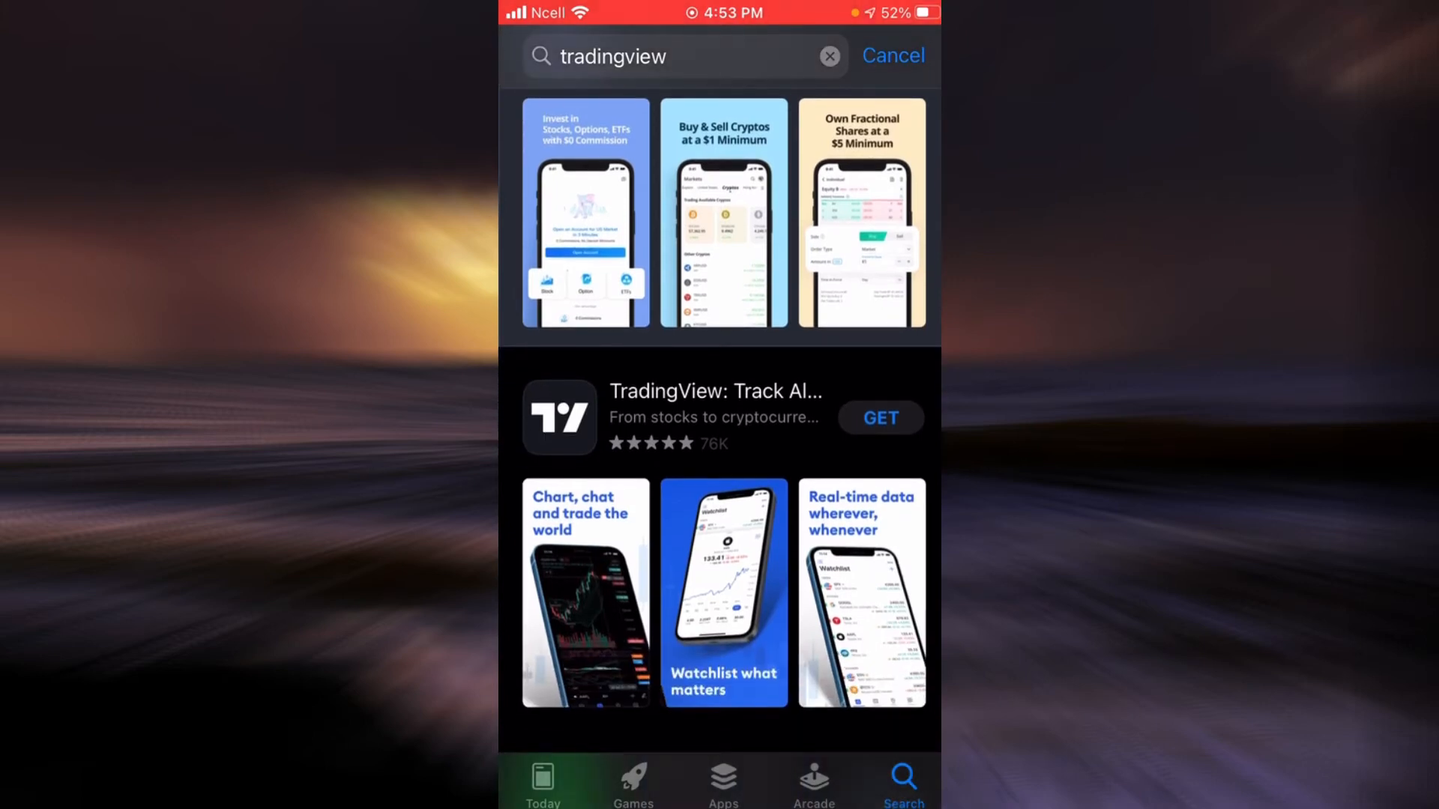
{"action": "scroll", "scroll_direction": "down", "scroll_amount": 3}
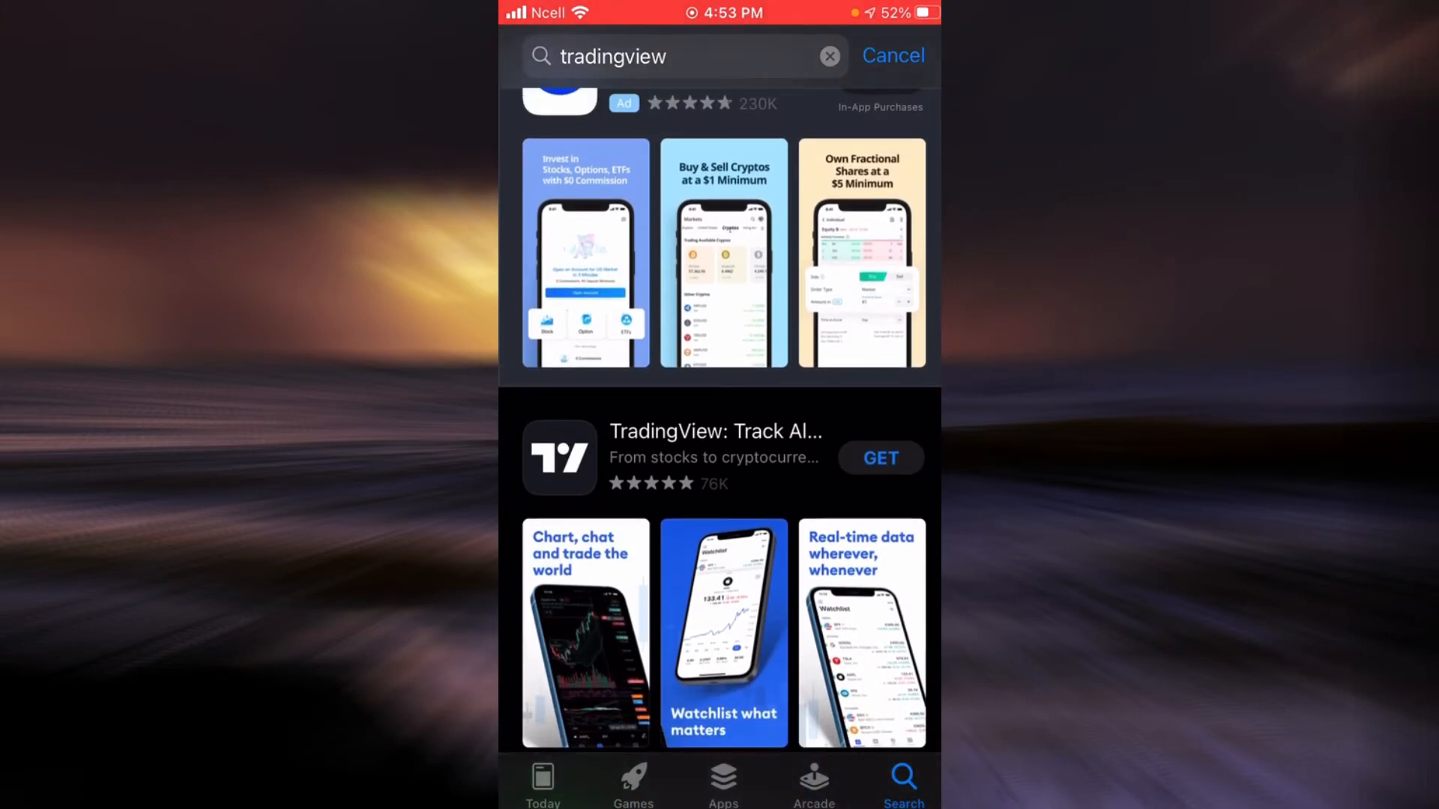
- Download and install TradingView: Track All Markets, then launch it
{"action": "left_click", "coordinate": [879, 458]}
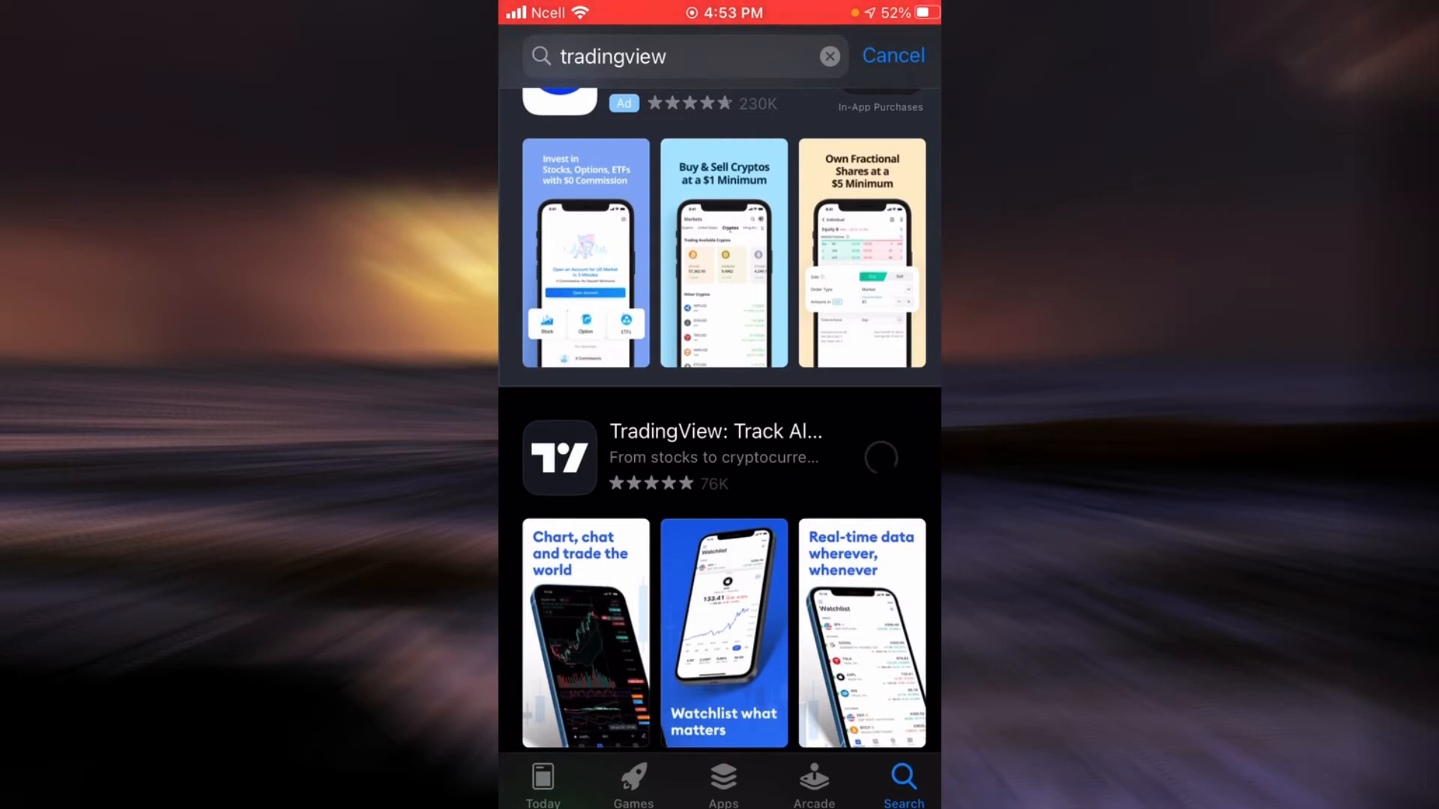
{"action": "left_click", "coordinate": [878, 456]}
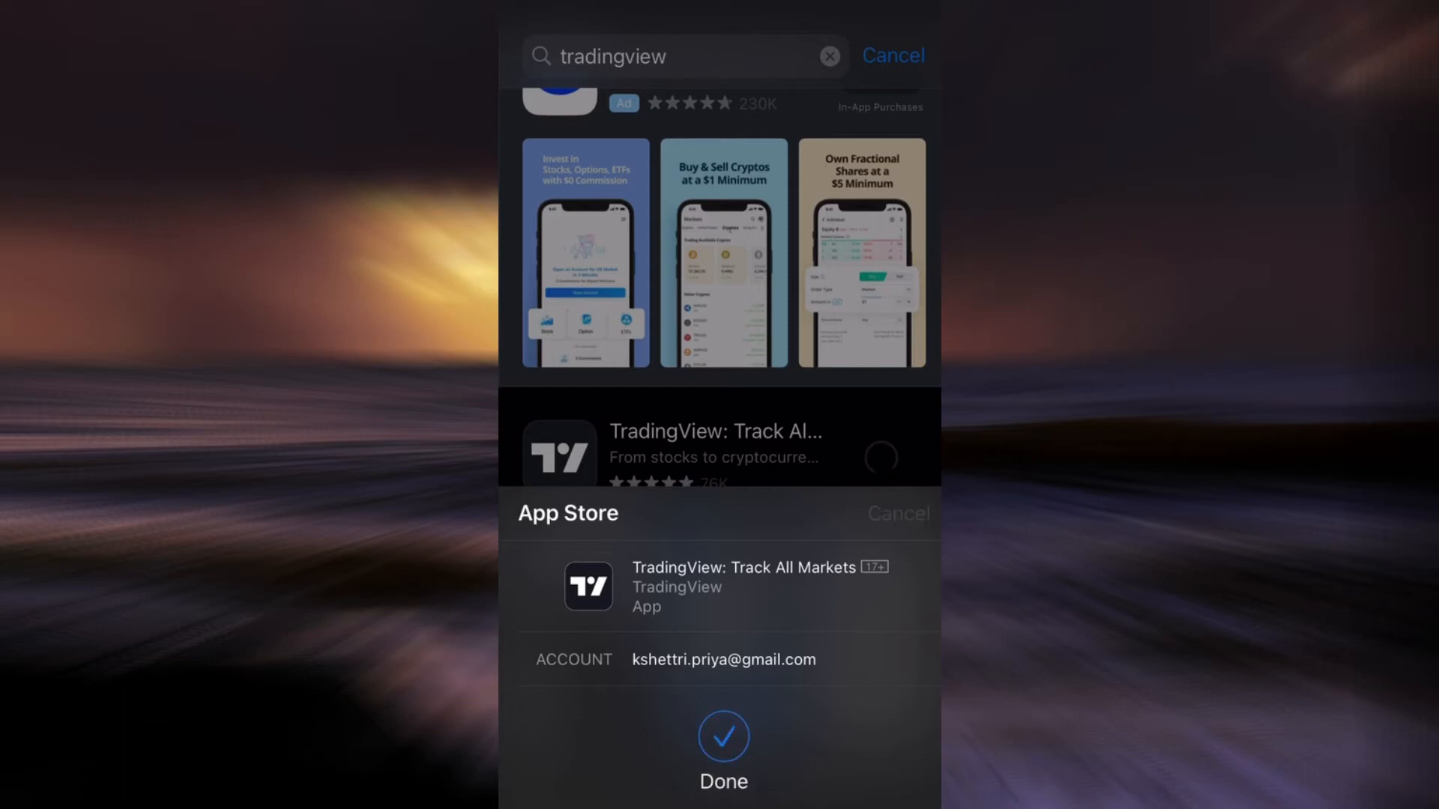
{"action": "left_click", "coordinate": [723, 736]}
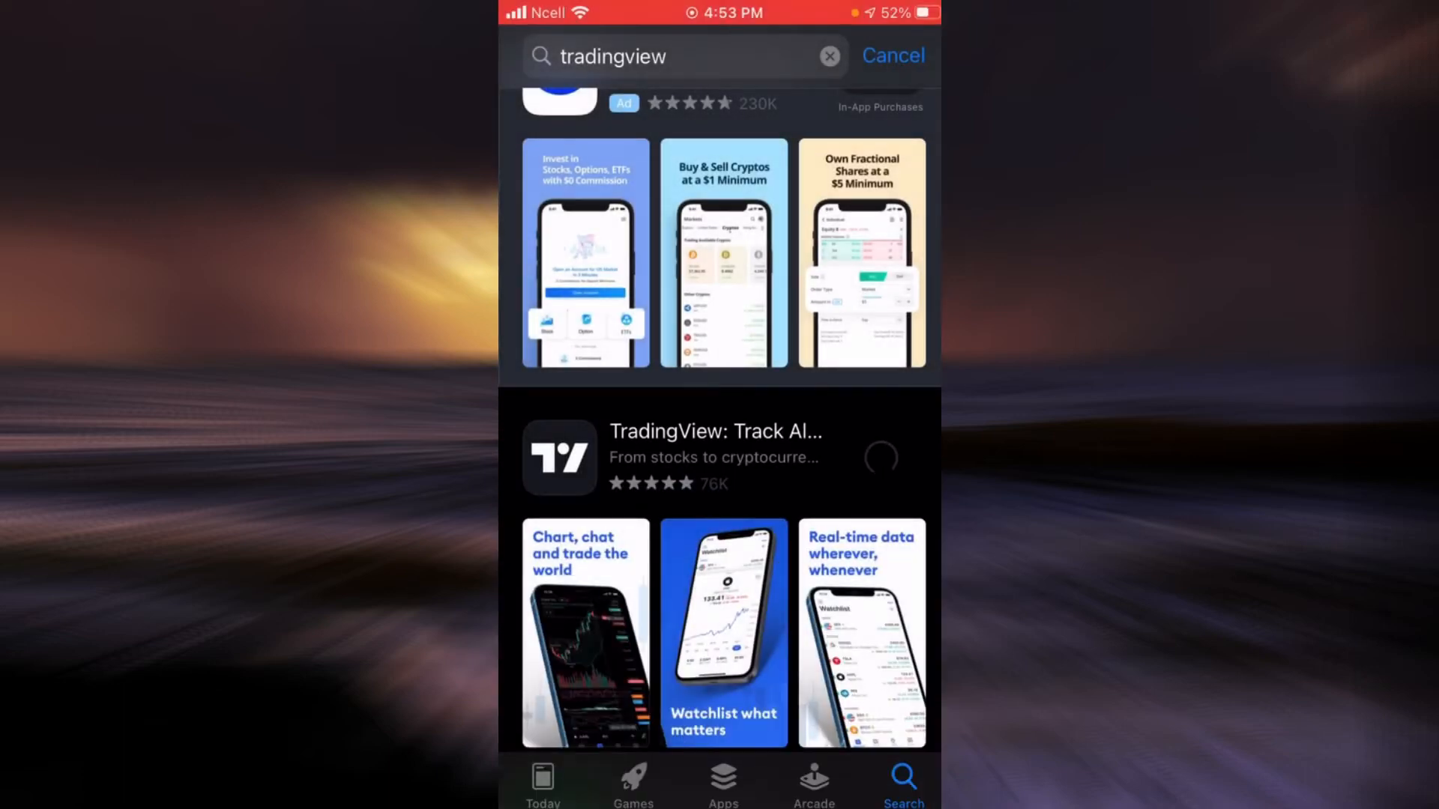
{"action": "left_click", "coordinate": [879, 457]}
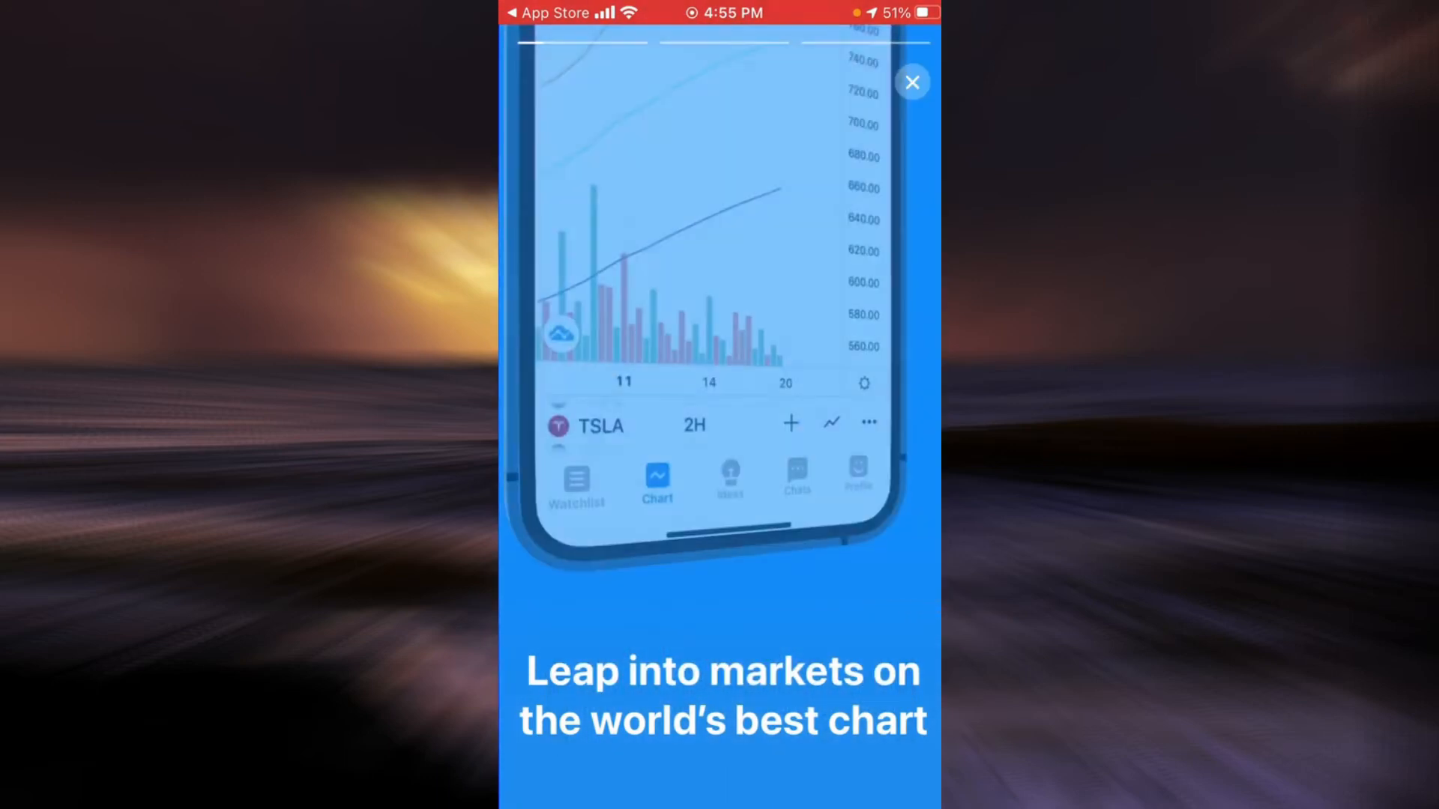
- Advance past the welcome slides and close them to land on the Watchlist
{"action": "left_click", "coordinate": [694, 425]}
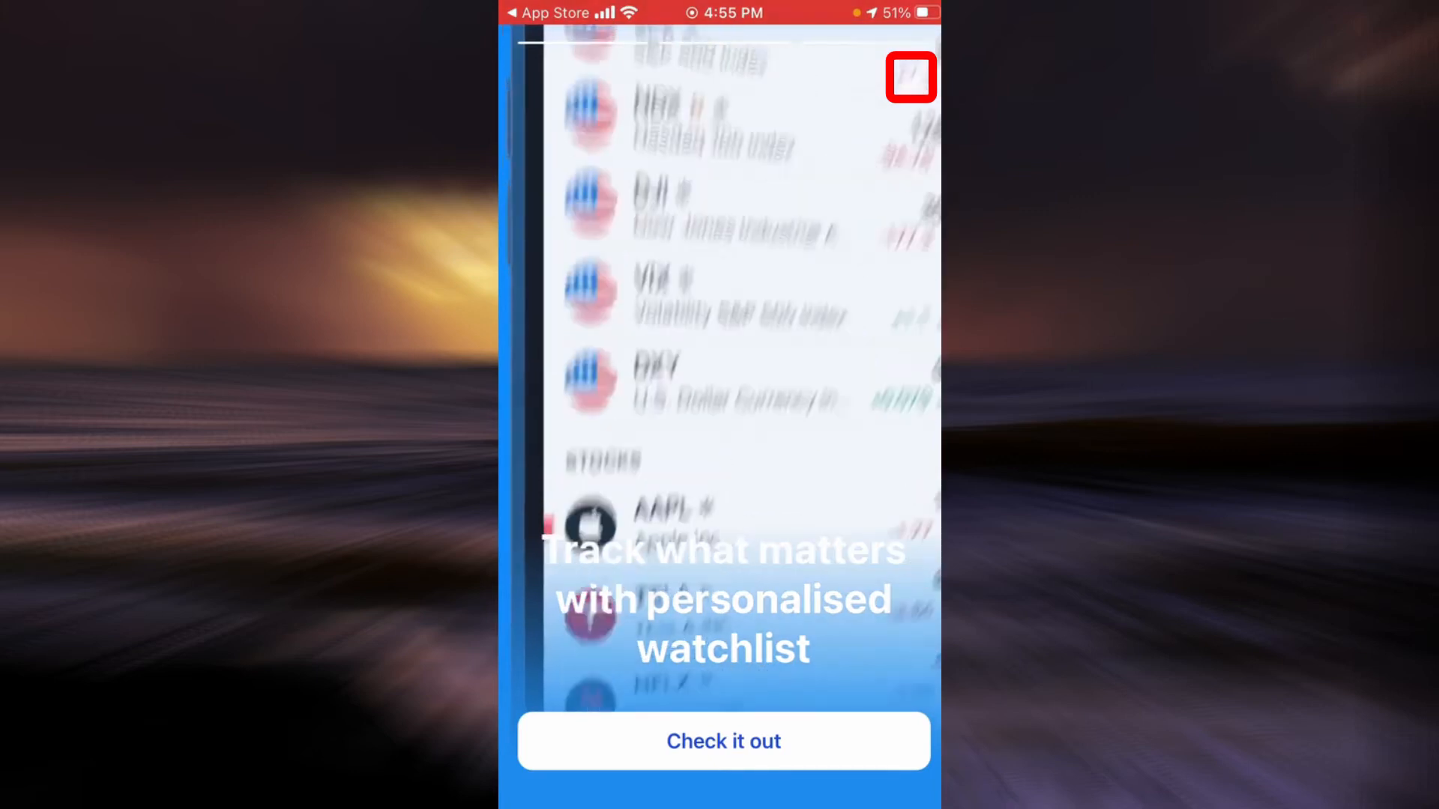
{"action": "left_click", "coordinate": [723, 741]}
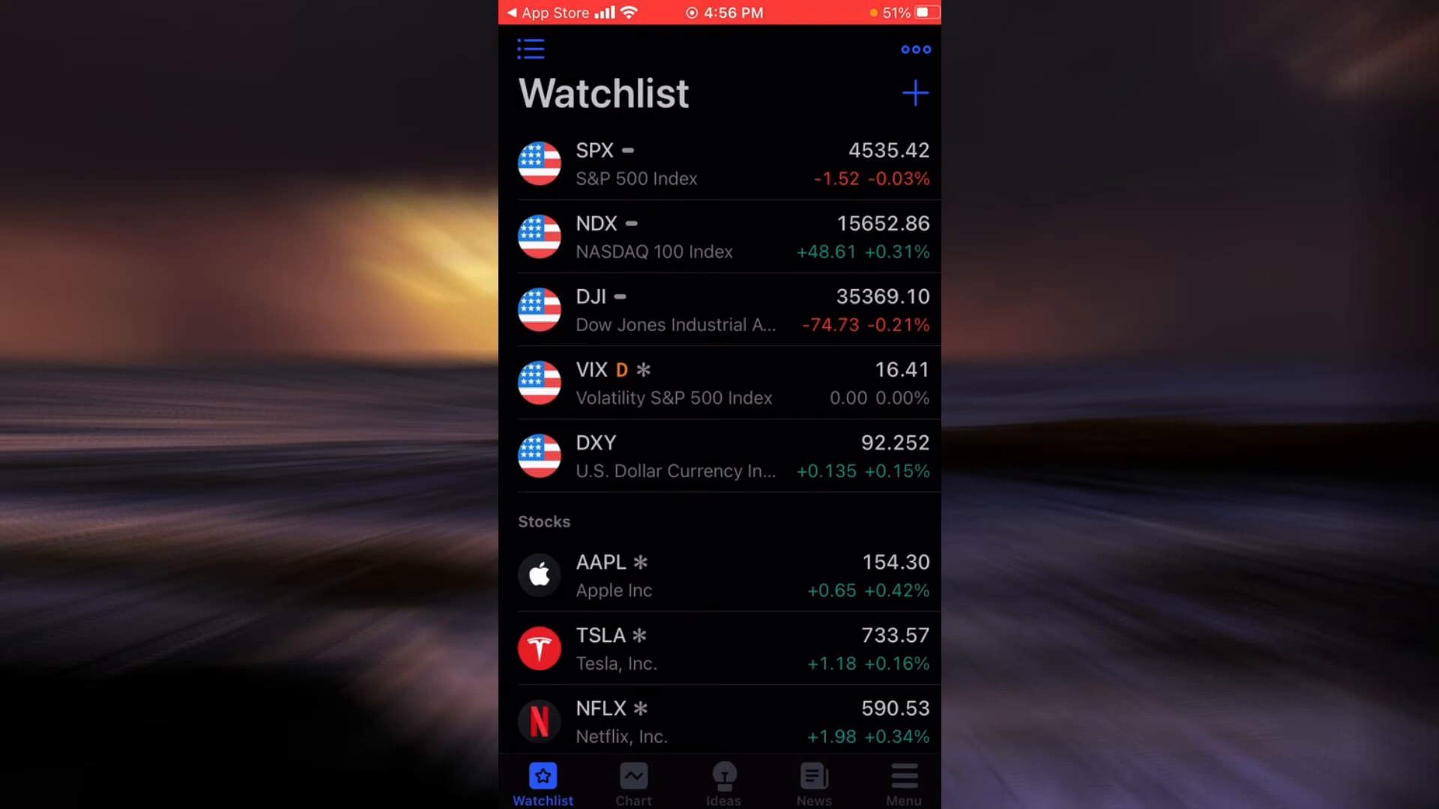
- Switch to the Ideas feed and scroll through the editors' picks such as the DXY forecast
{"action": "scroll", "scroll_direction": "down", "scroll_amount": 3}
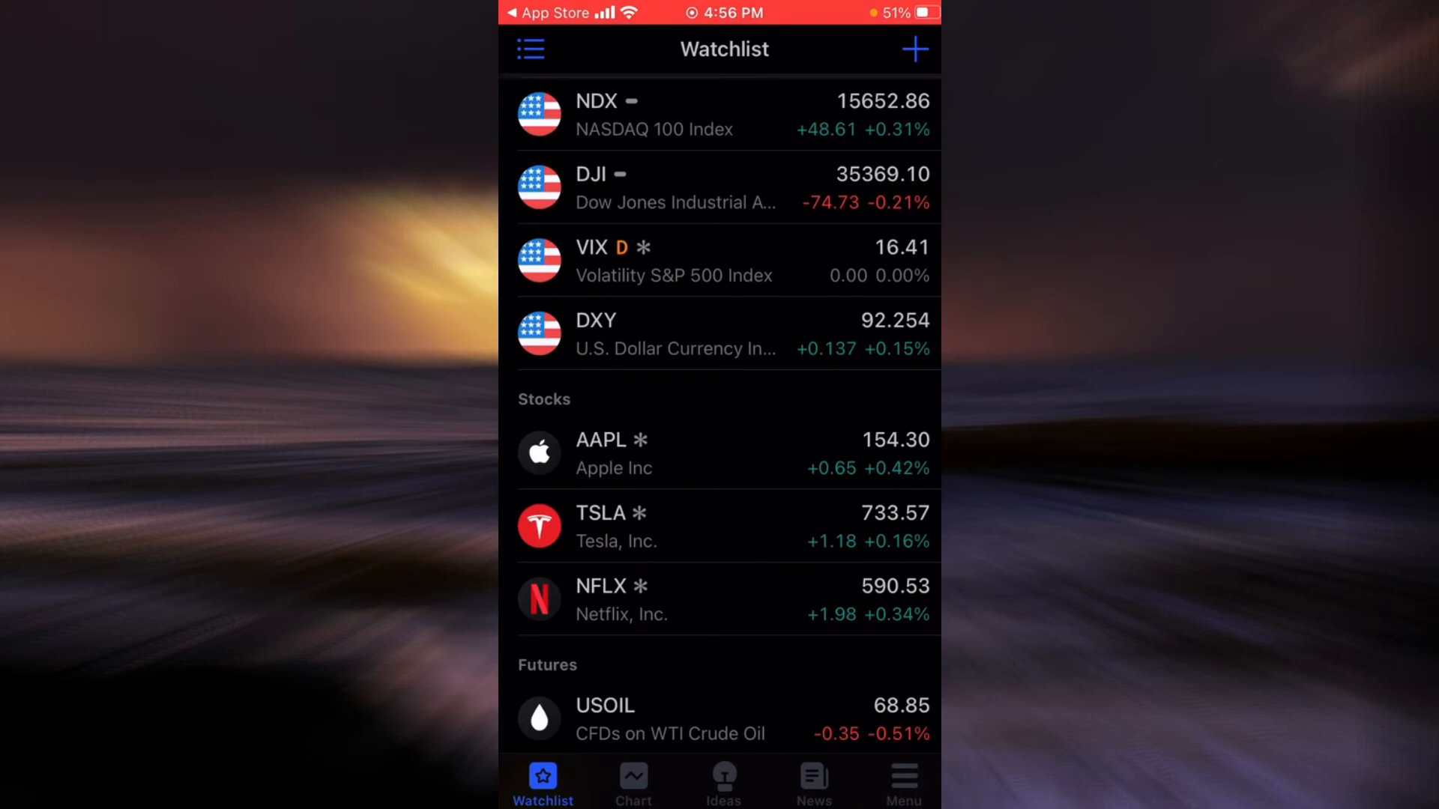
{"action": "left_click", "coordinate": [724, 782]}
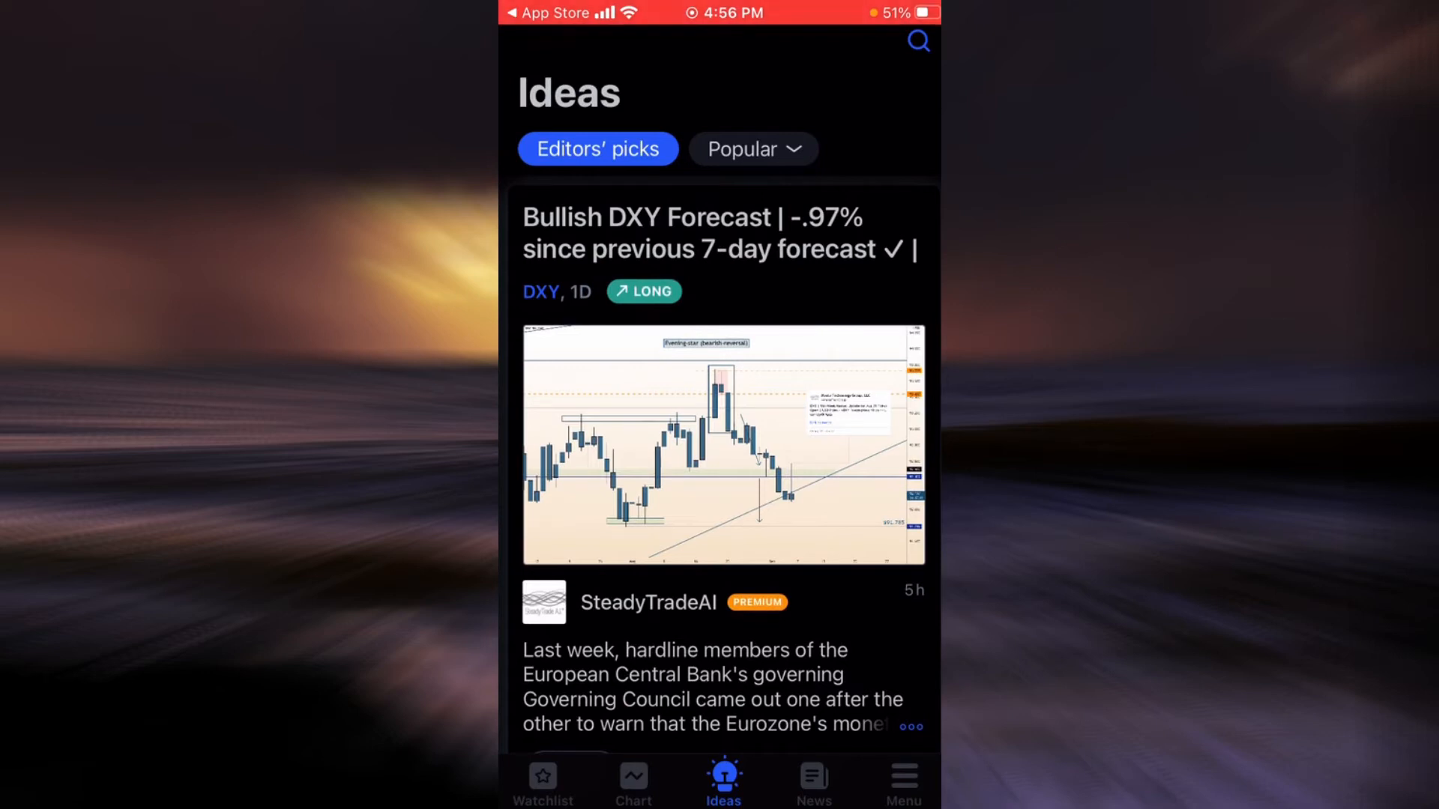
{"action": "scroll", "scroll_direction": "left", "scroll_amount": 3}
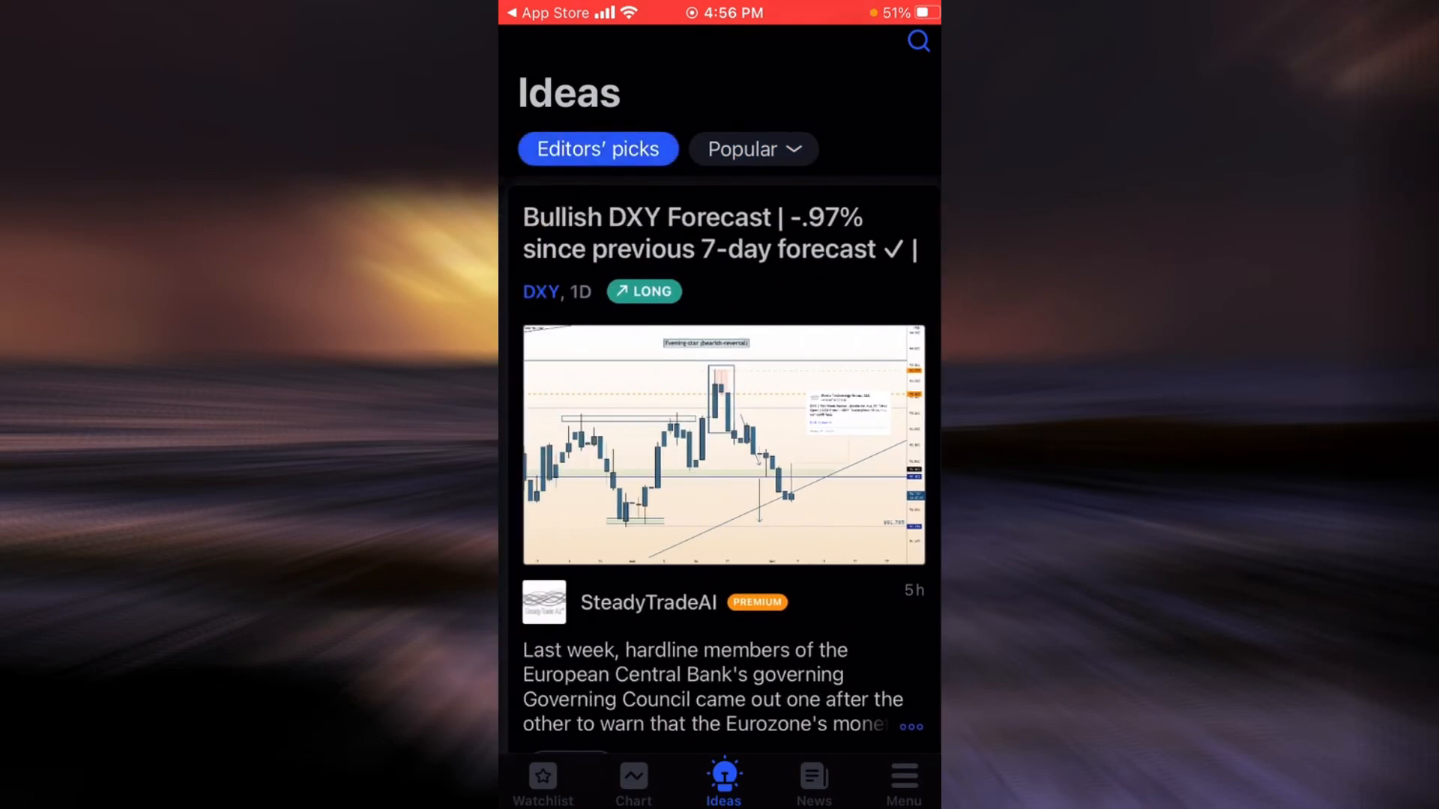
{"action": "scroll", "scroll_direction": "down", "scroll_amount": 3}
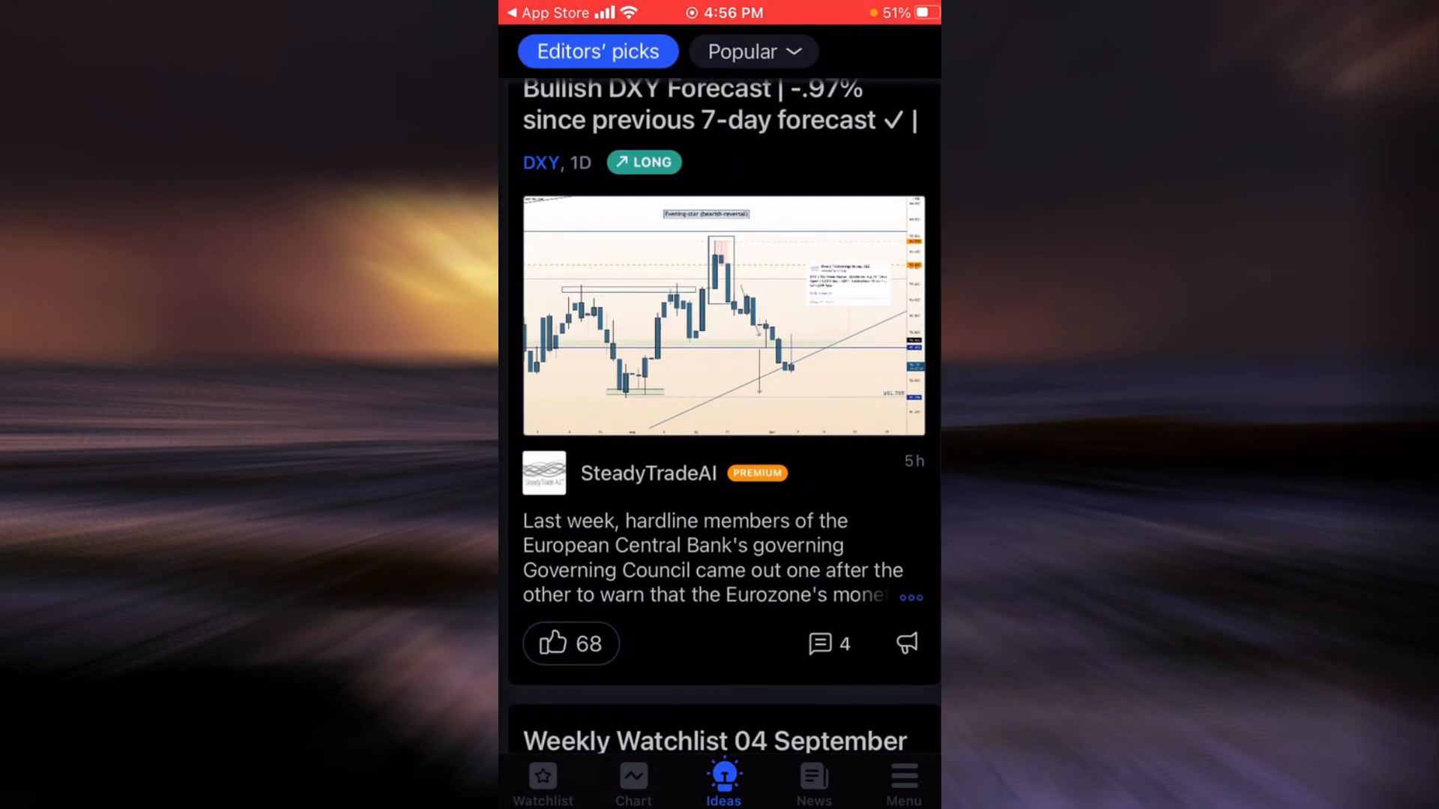
{"action": "scroll", "scroll_direction": "down", "scroll_amount": 3}
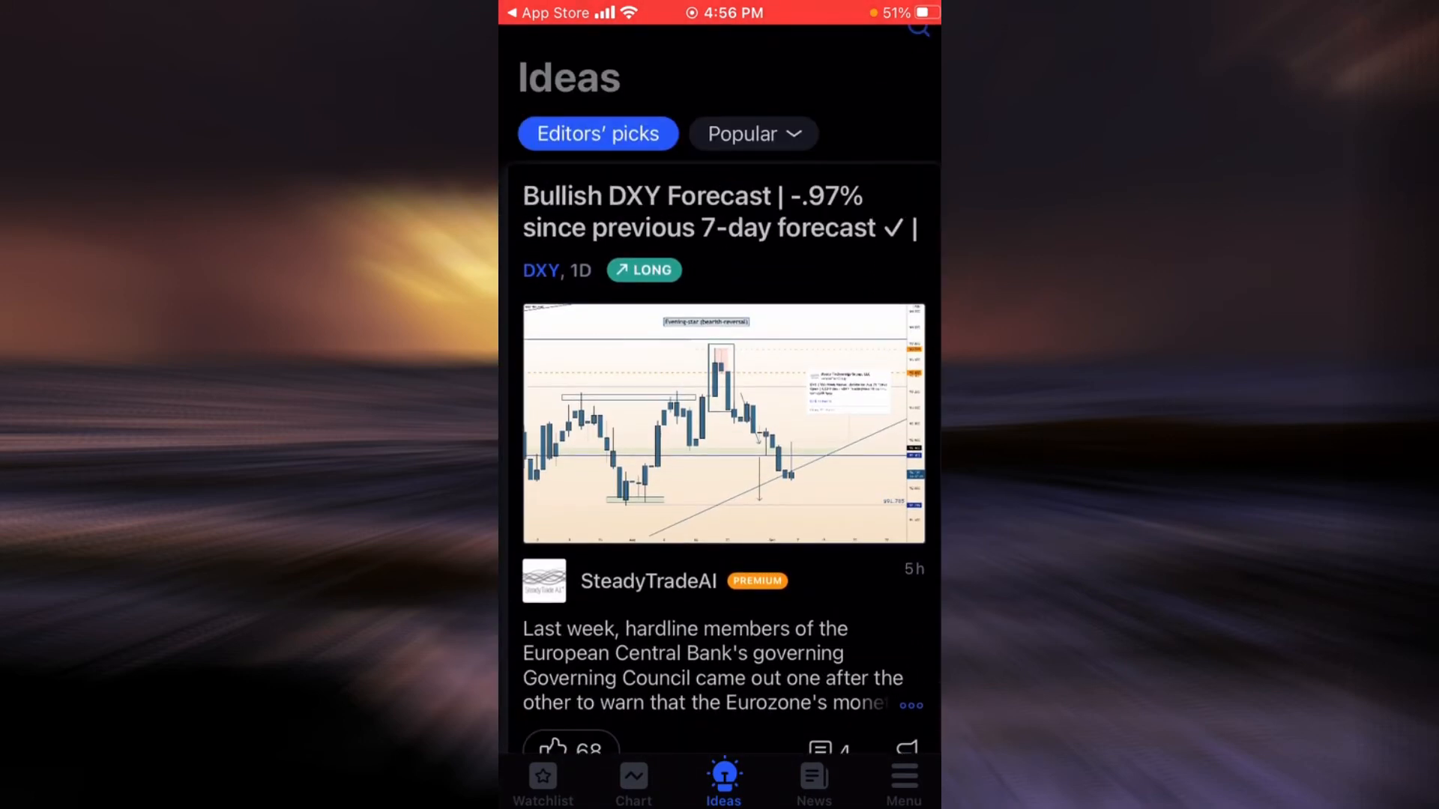
{"action": "scroll", "scroll_direction": "down", "scroll_amount": 3}
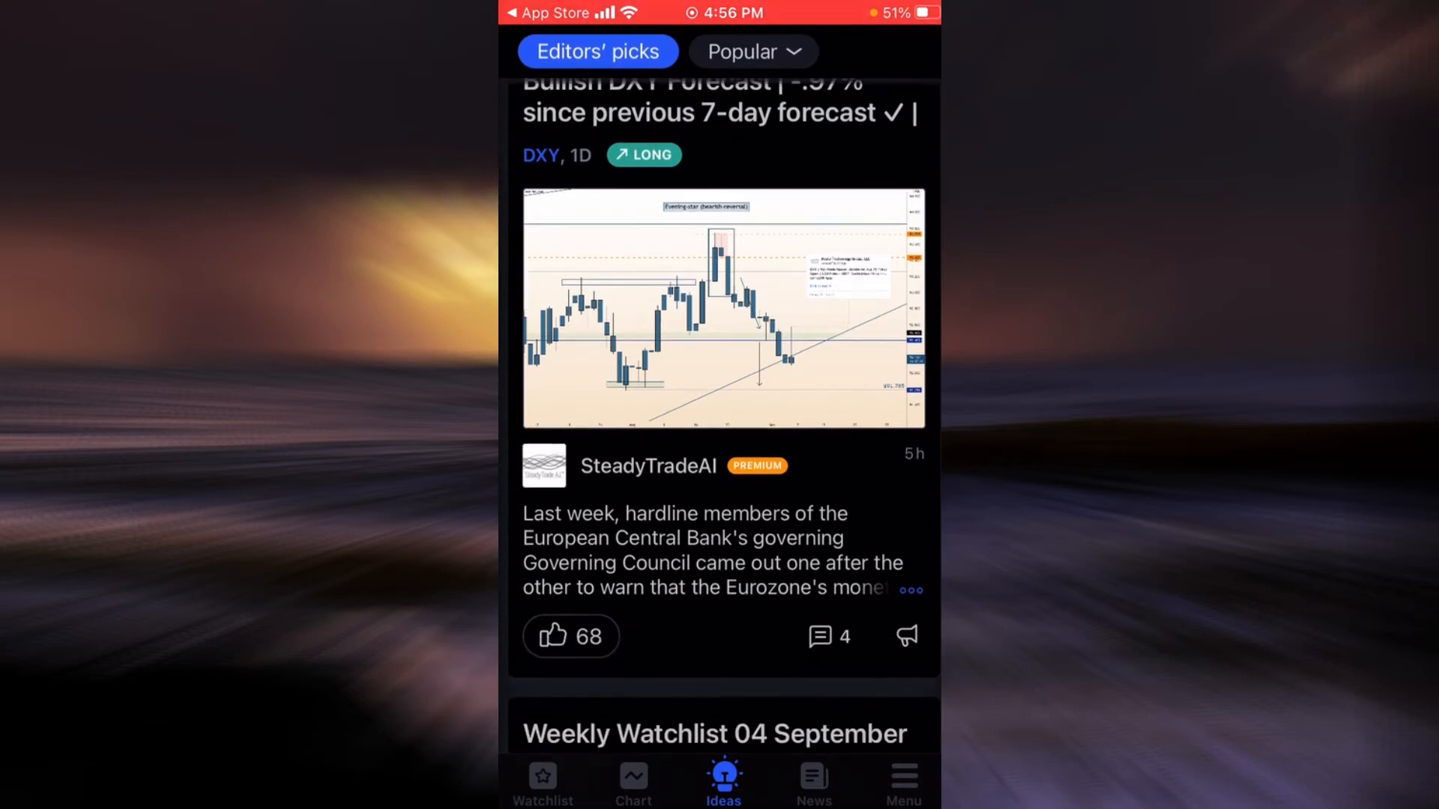
{"action": "scroll", "scroll_direction": "down", "scroll_amount": 3}
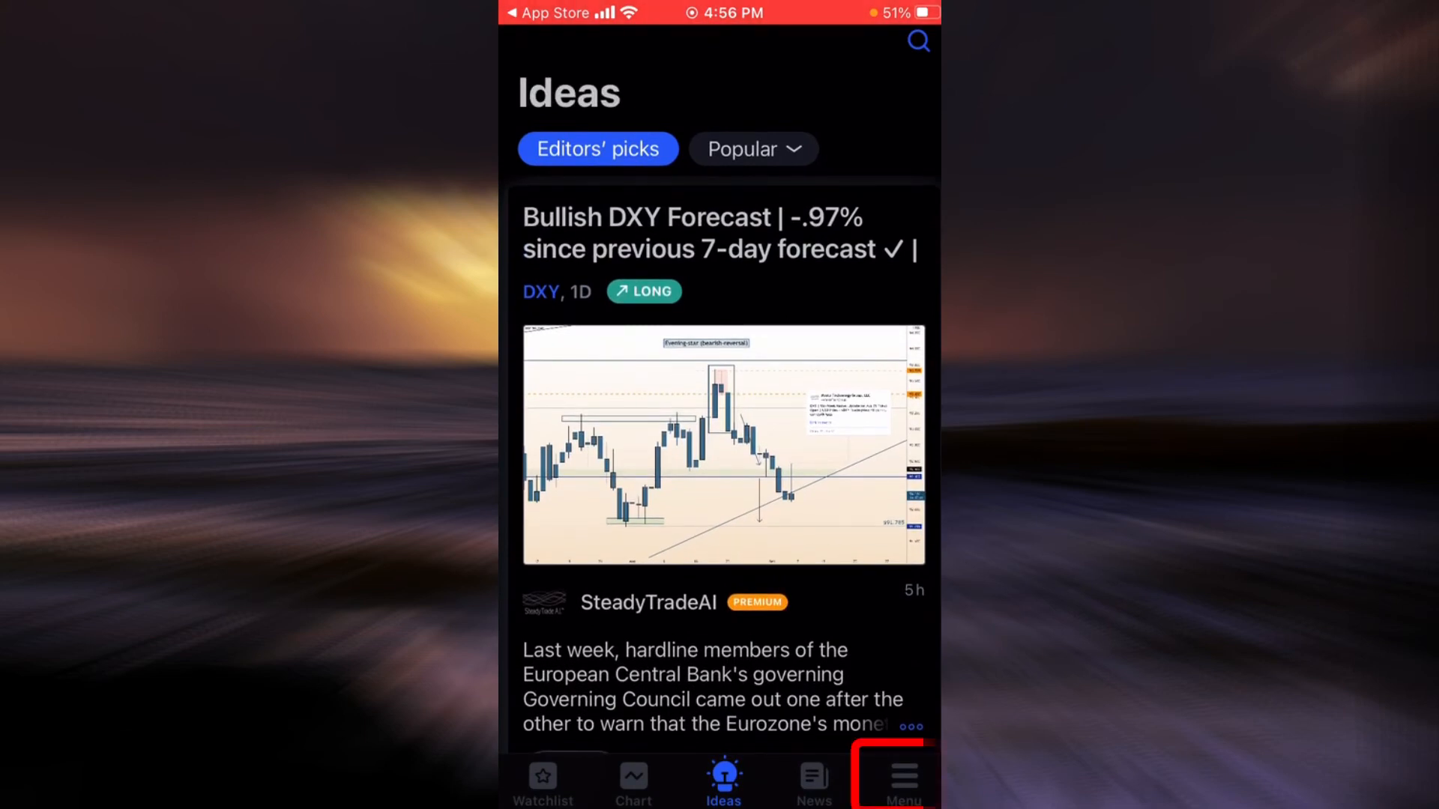
- Go from Menu through Log in to the Sign up form with Email, Username and Password fields
{"action": "left_click", "coordinate": [903, 781]}
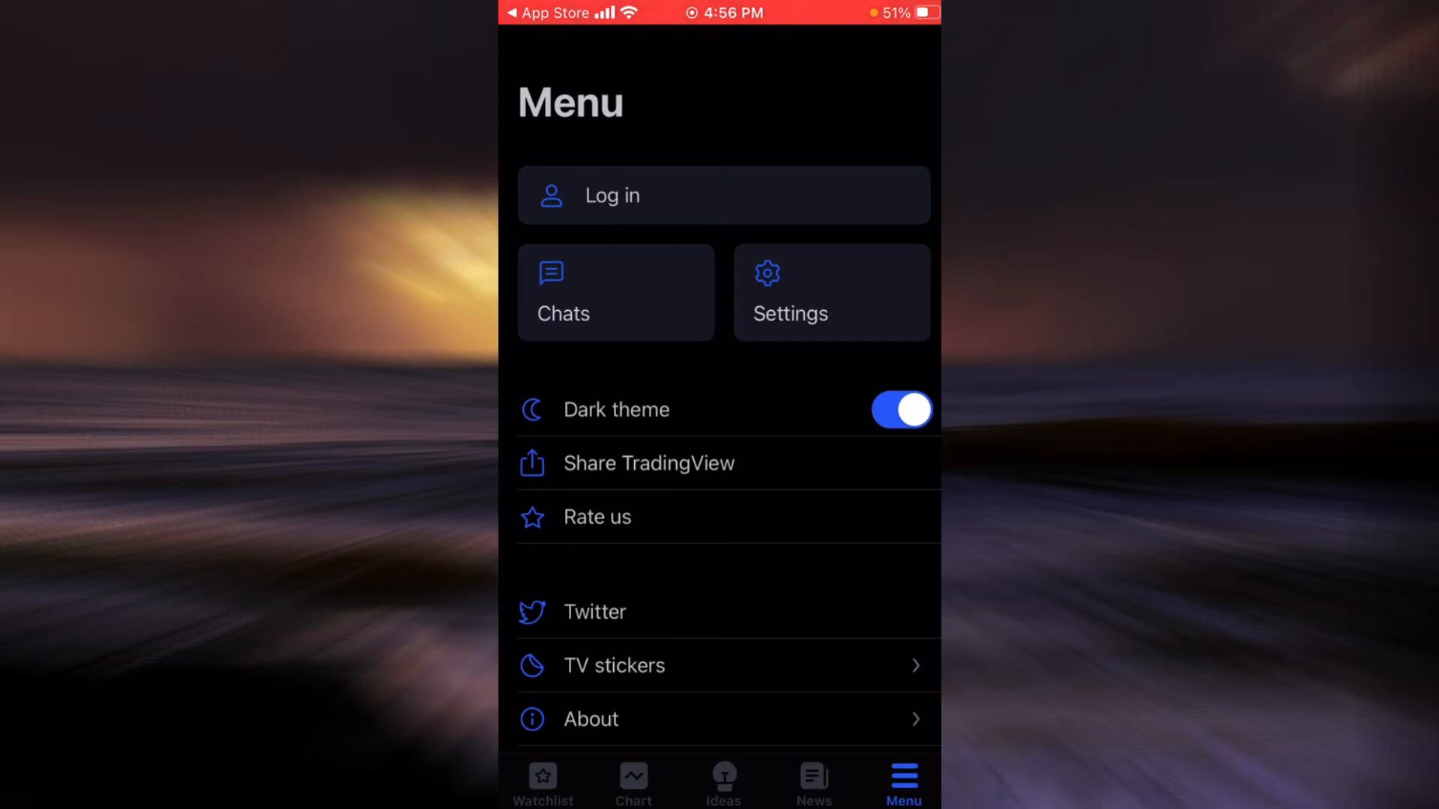
{"action": "left_click", "coordinate": [723, 195]}
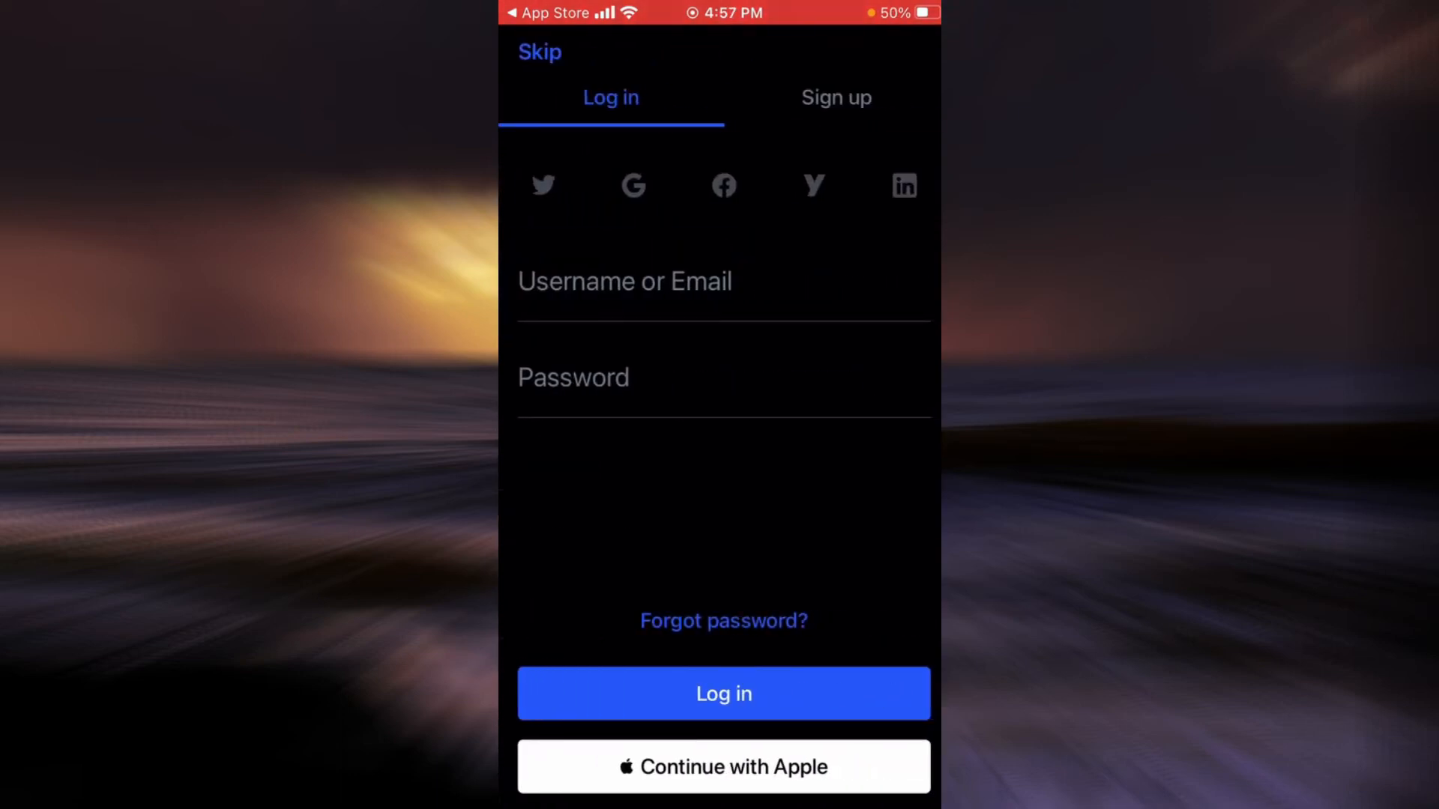
{"action": "left_click", "coordinate": [836, 97]}
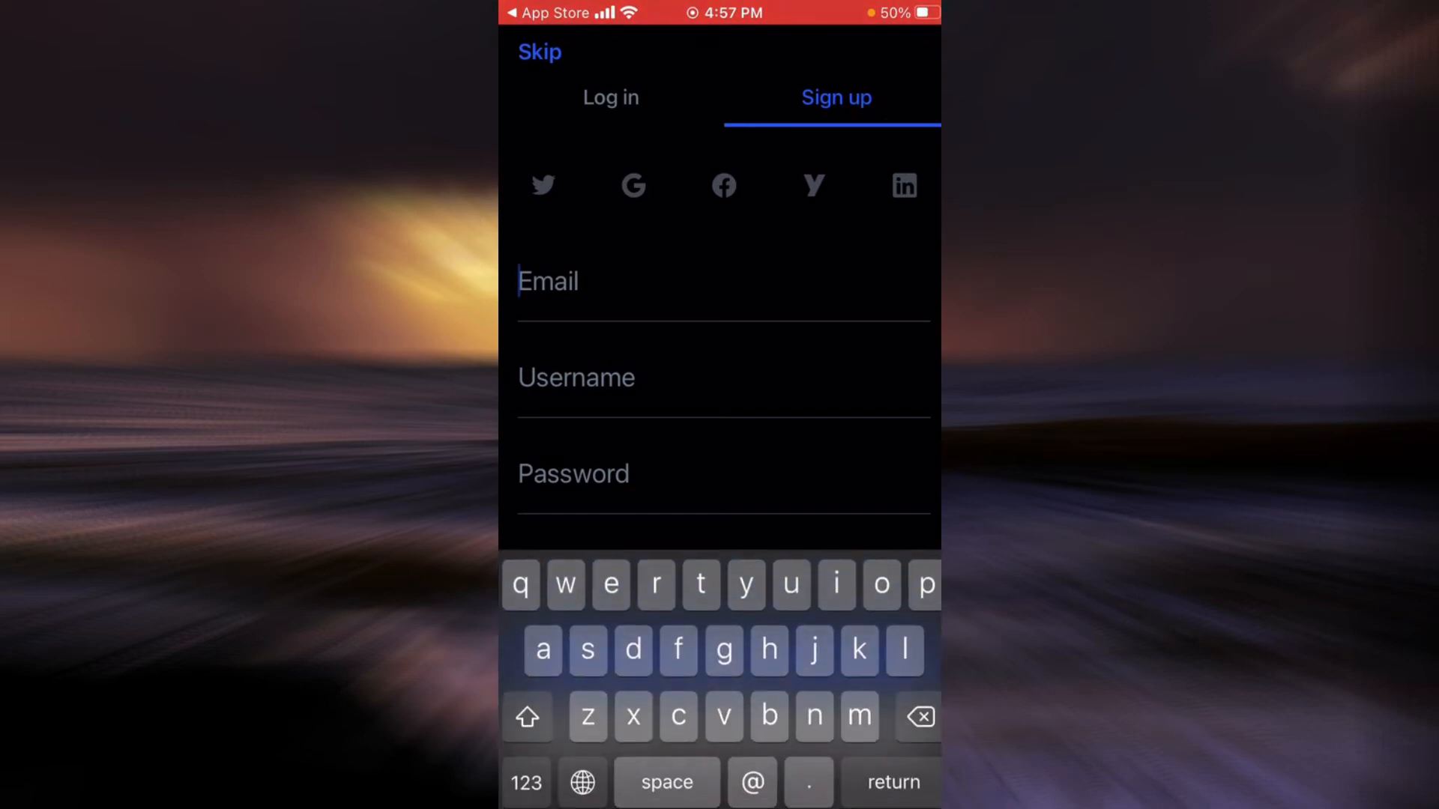
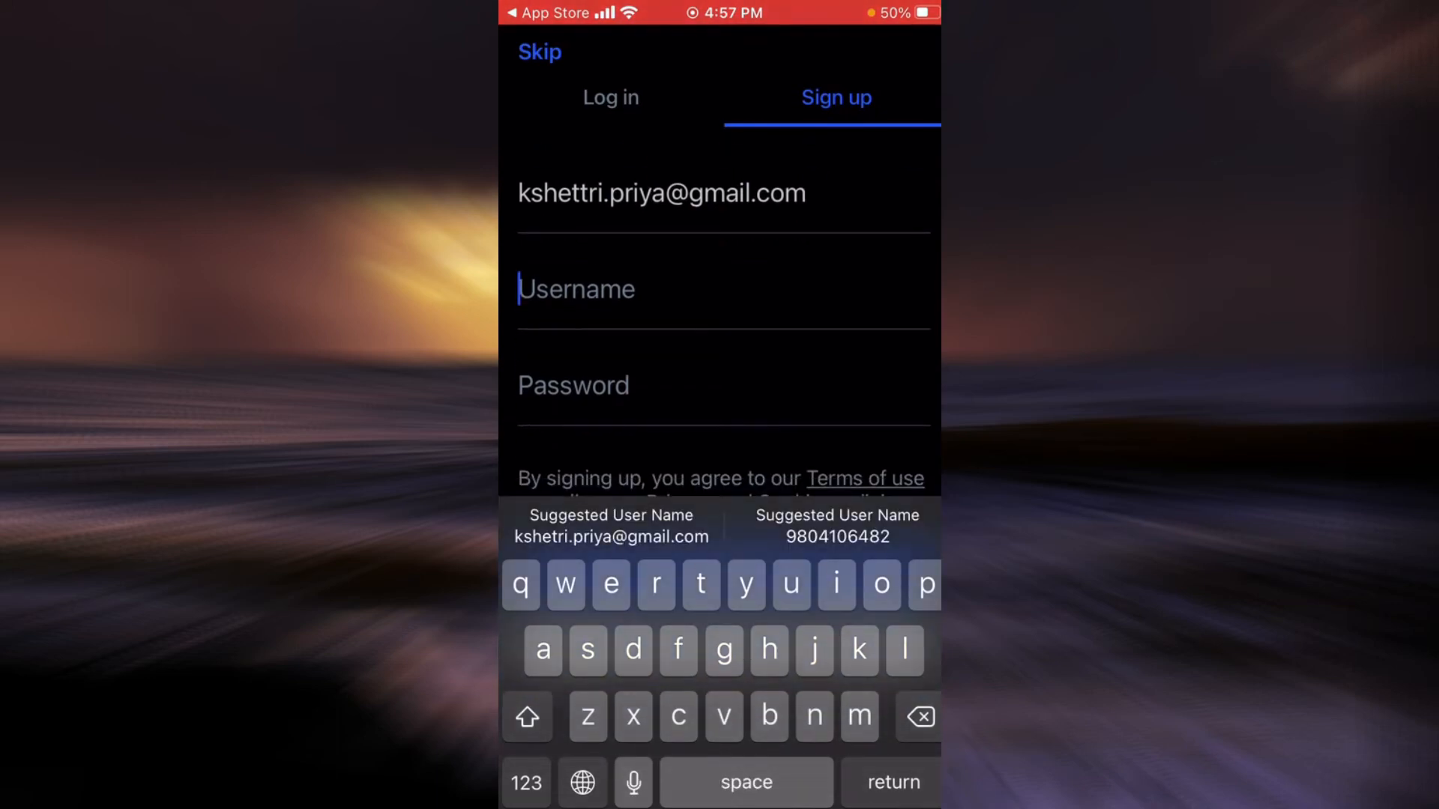
- Fill in the email, username HelpDeck and password, then submit the new account
{"action": "left_click", "coordinate": [527, 716]}
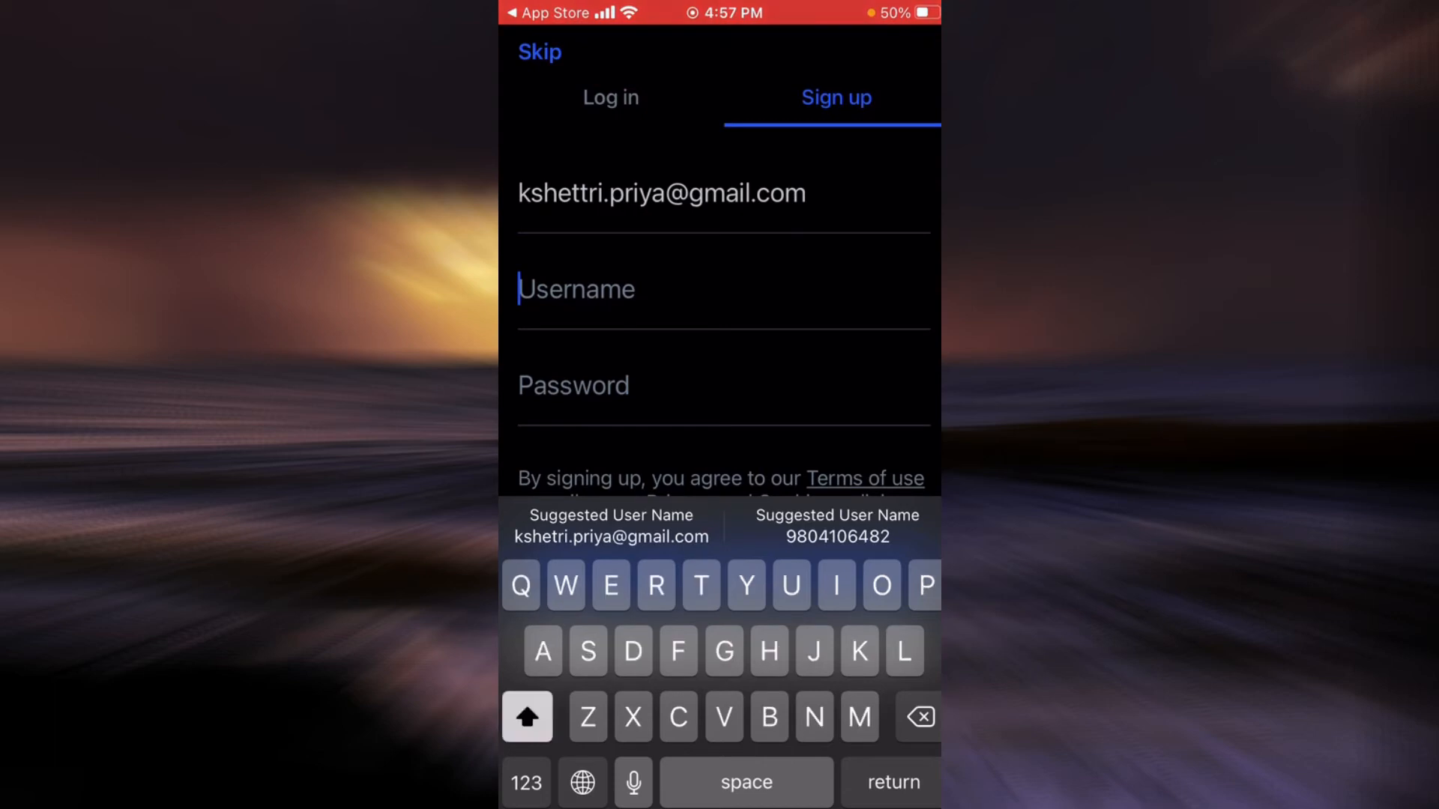
{"action": "type", "text": "HelpDeck"}
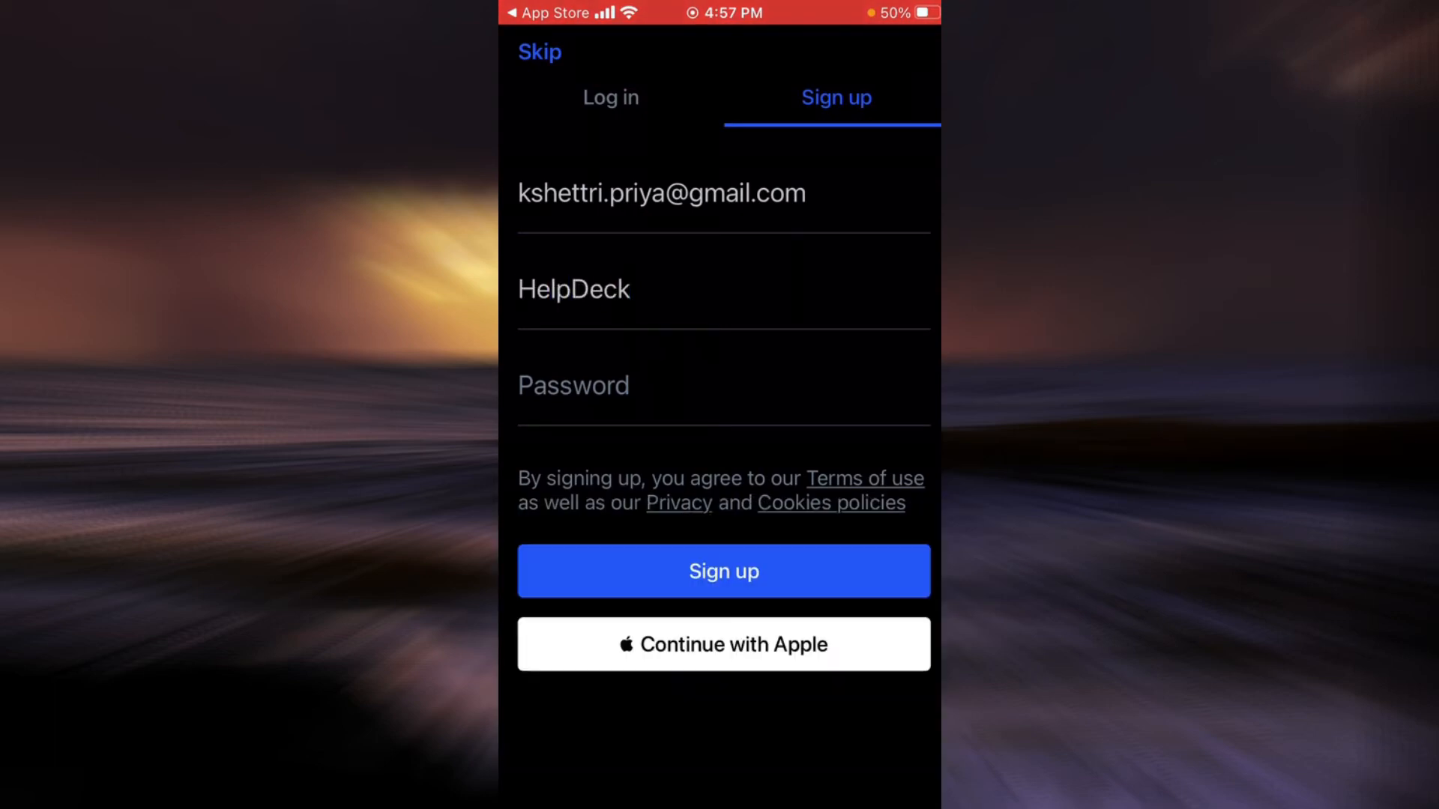
{"action": "left_click", "coordinate": [723, 385]}
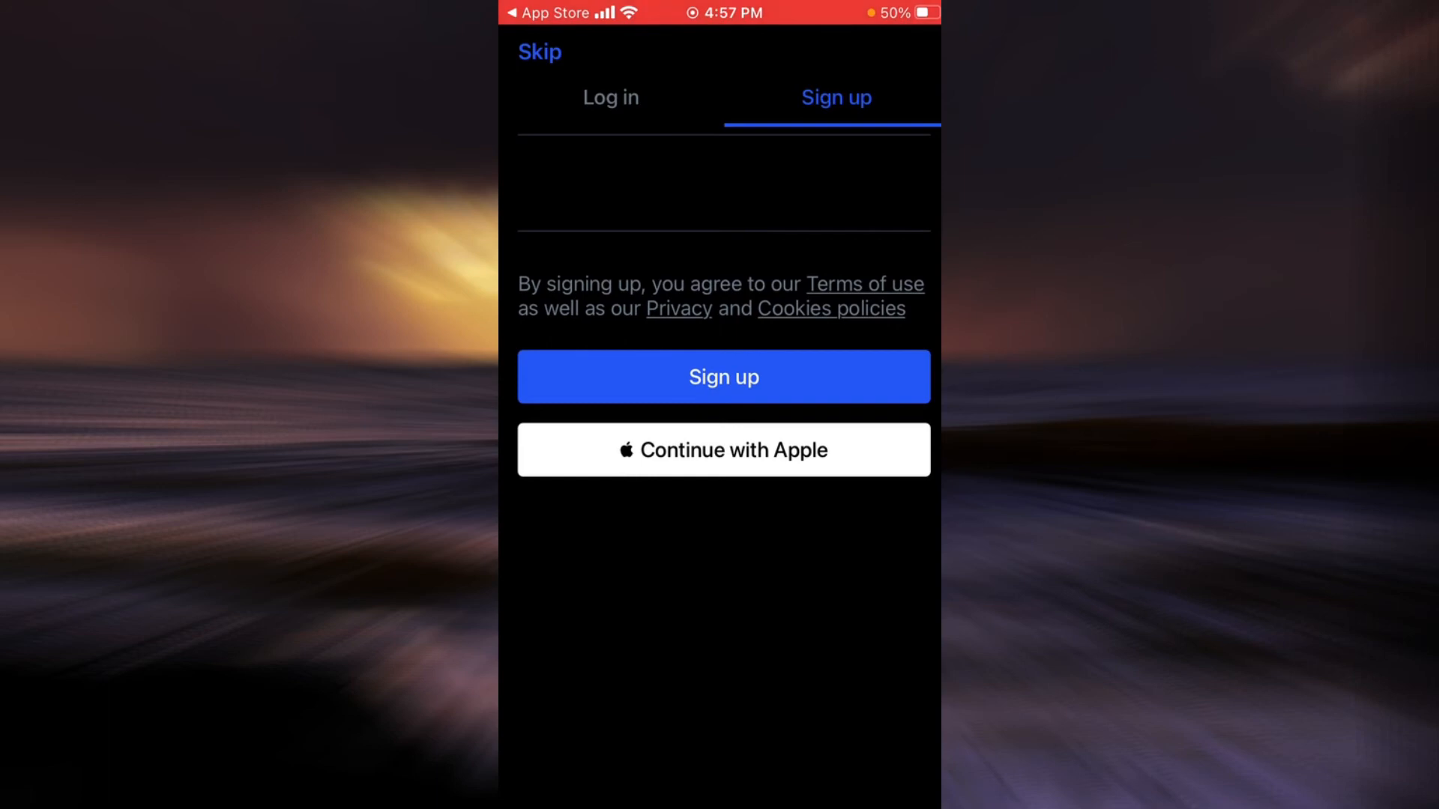
{"action": "left_click", "coordinate": [723, 376]}
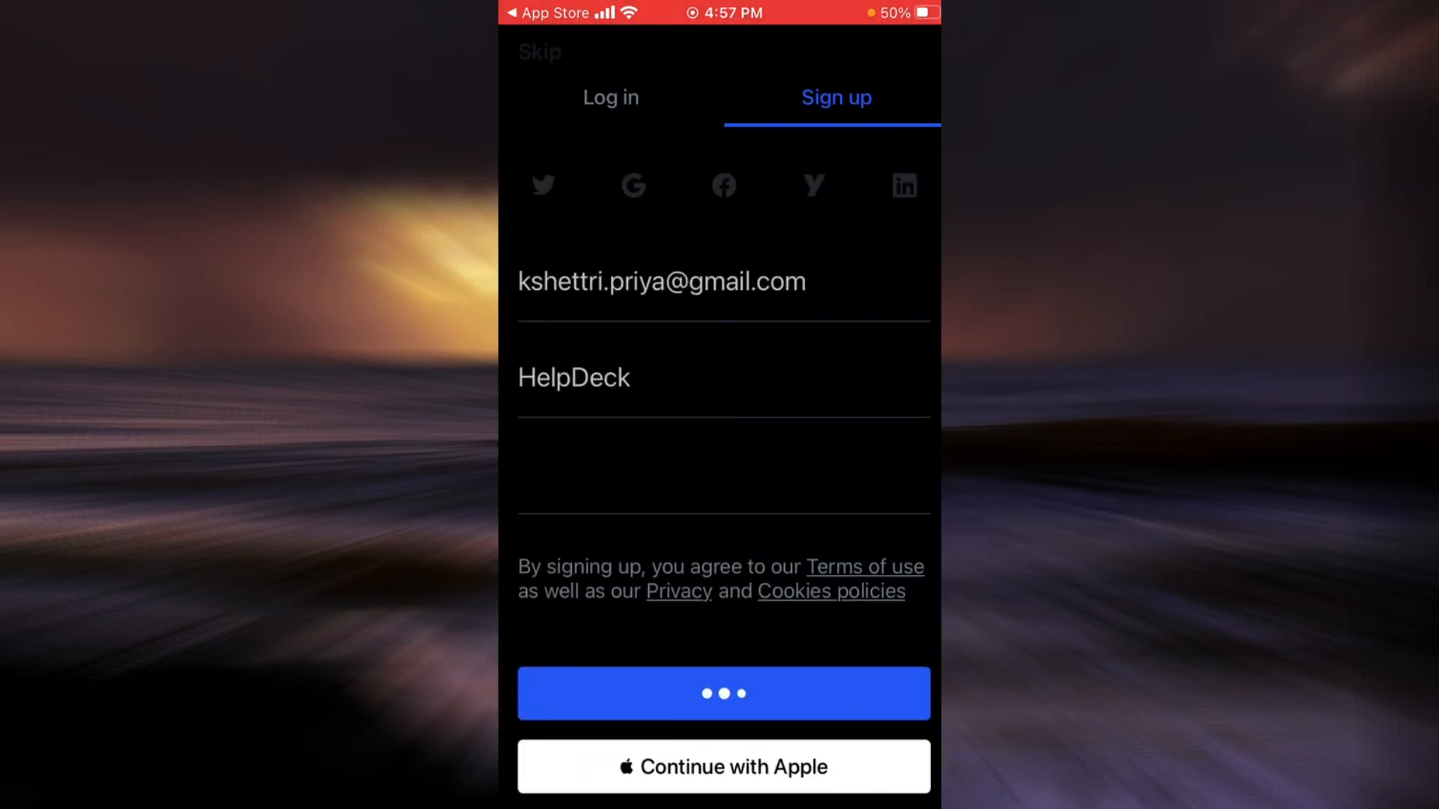
{"action": "left_click", "coordinate": [723, 692]}
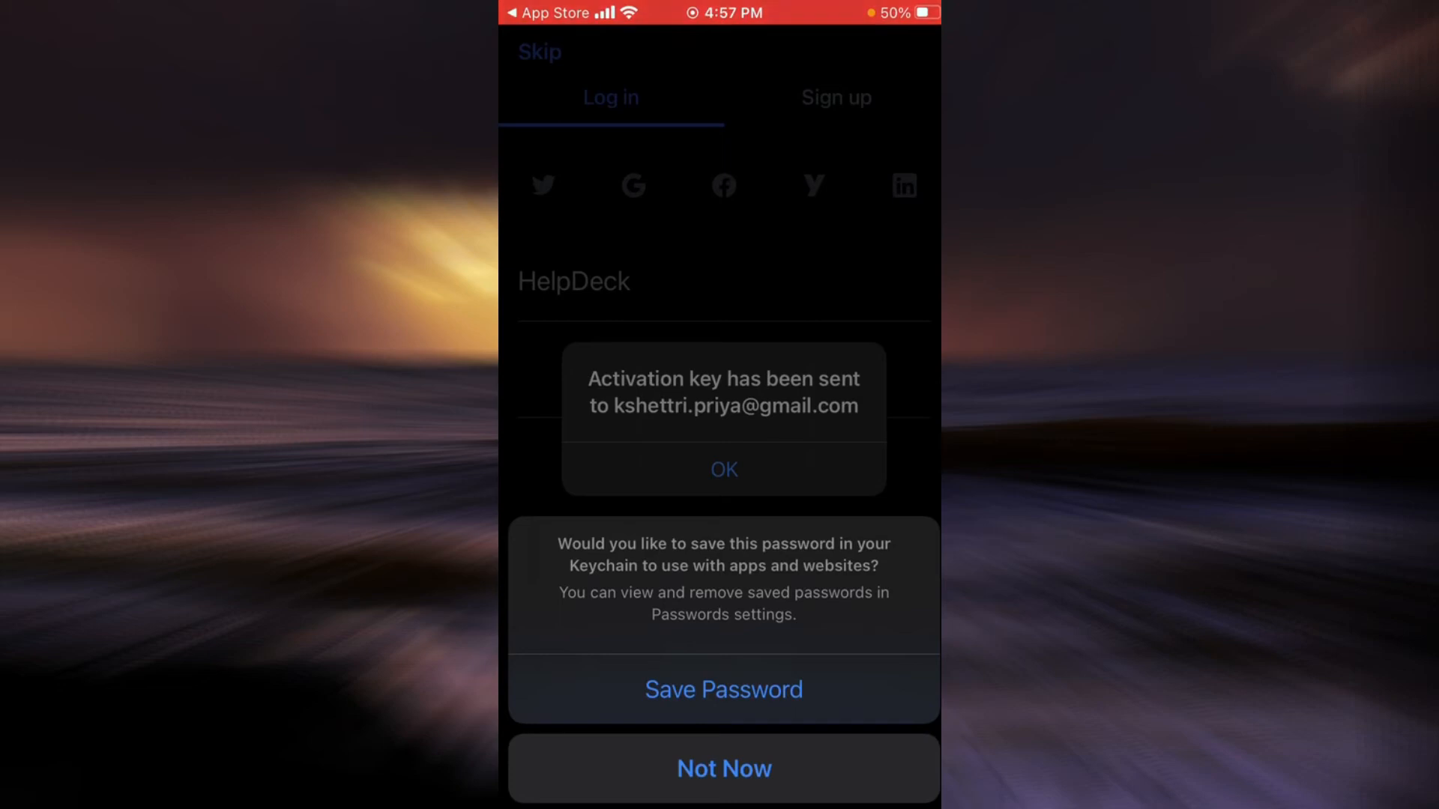
- Decline saving the password to Keychain and acknowledge the activation-key alert
{"action": "left_click", "coordinate": [723, 769]}
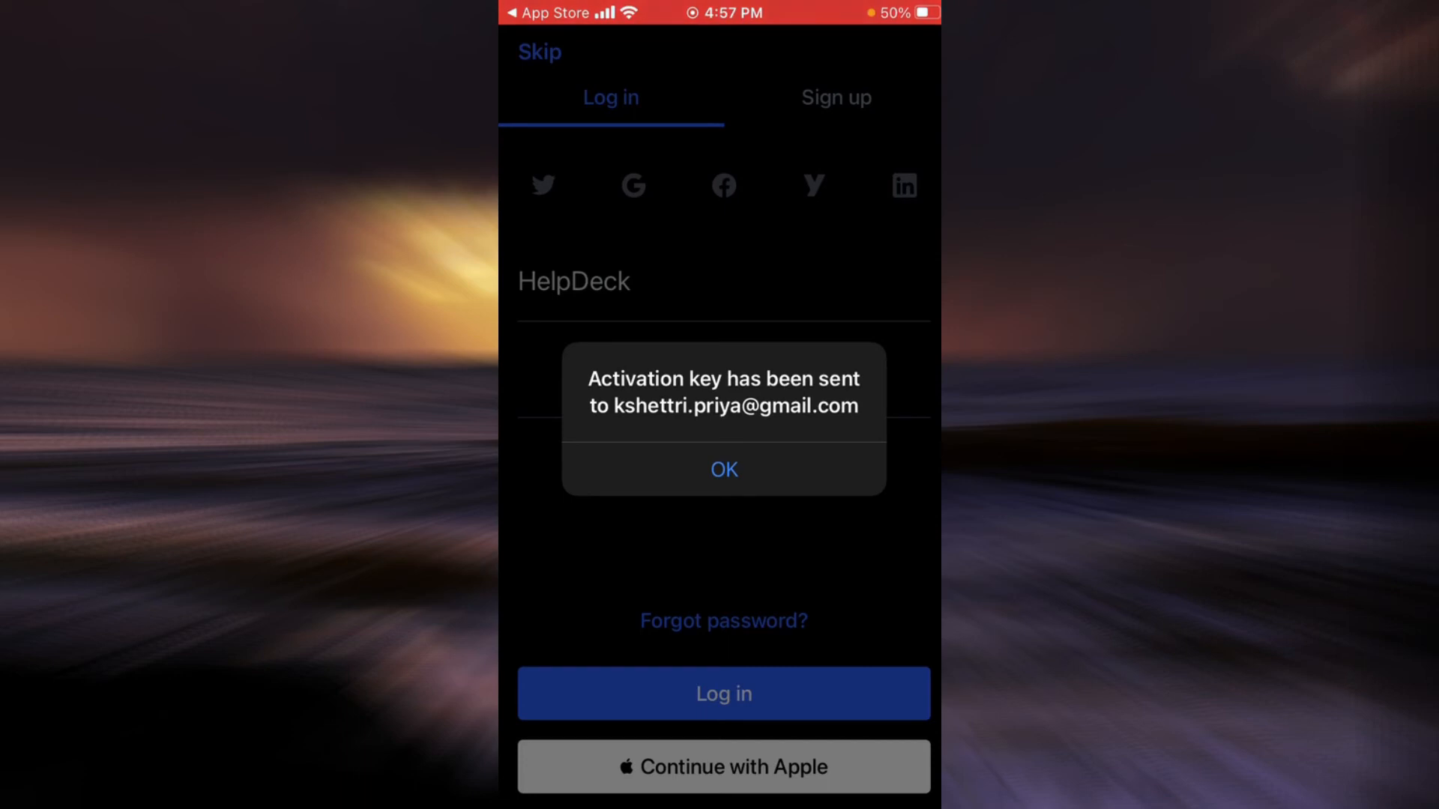
{"action": "left_click", "coordinate": [724, 469]}
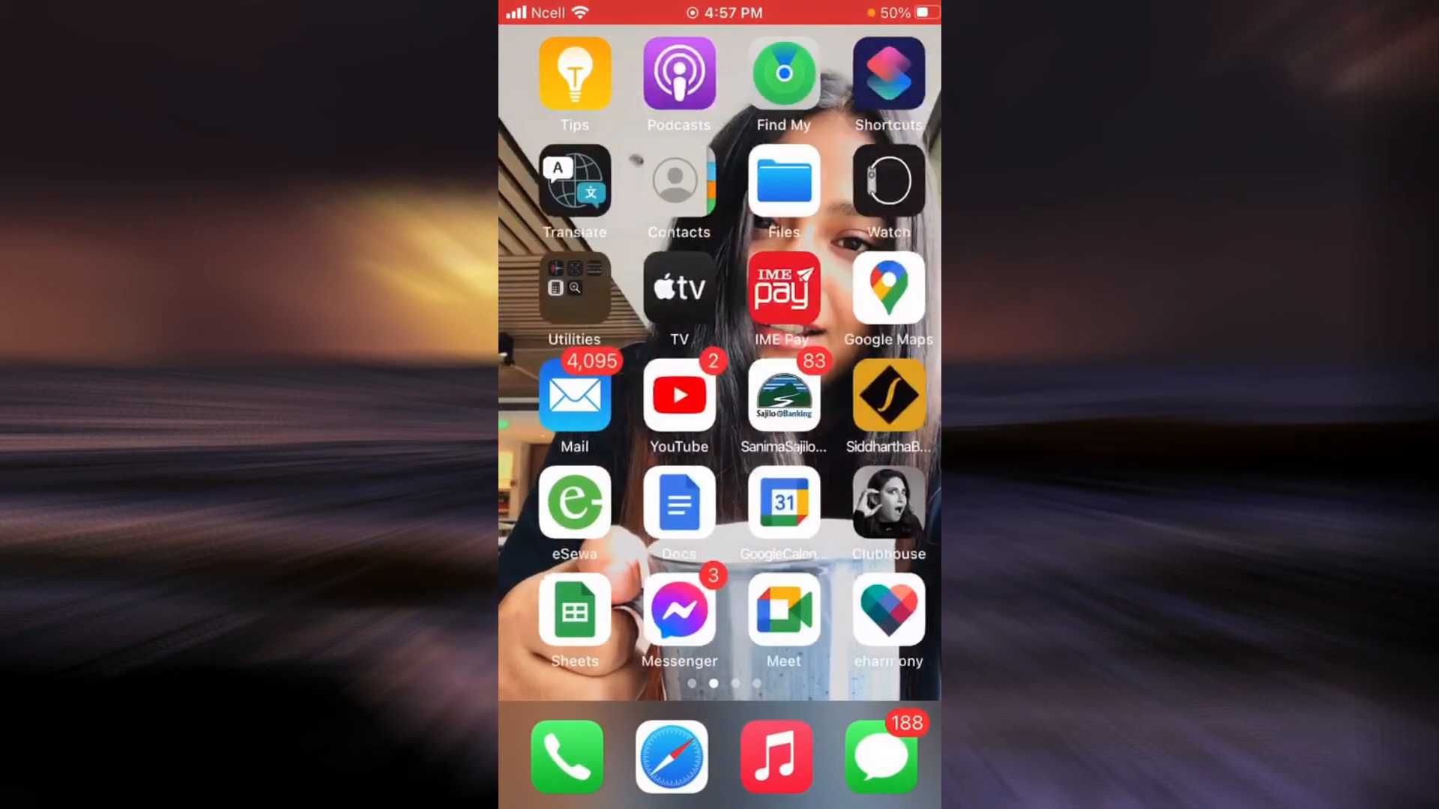
- Open the TradingView confirmation email in Mail and follow its Activate account link
{"action": "left_click", "coordinate": [575, 395]}
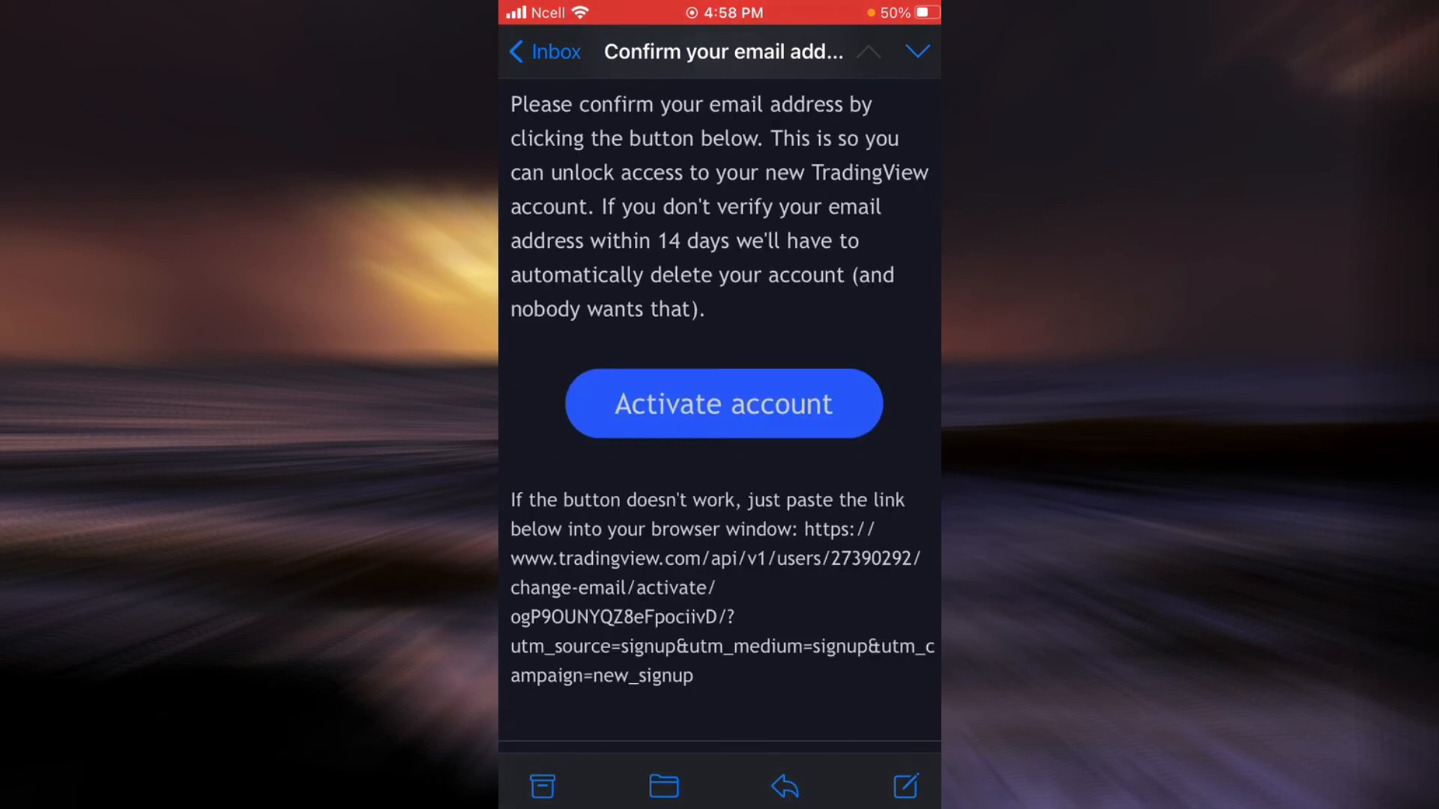
{"action": "left_click", "coordinate": [723, 403]}
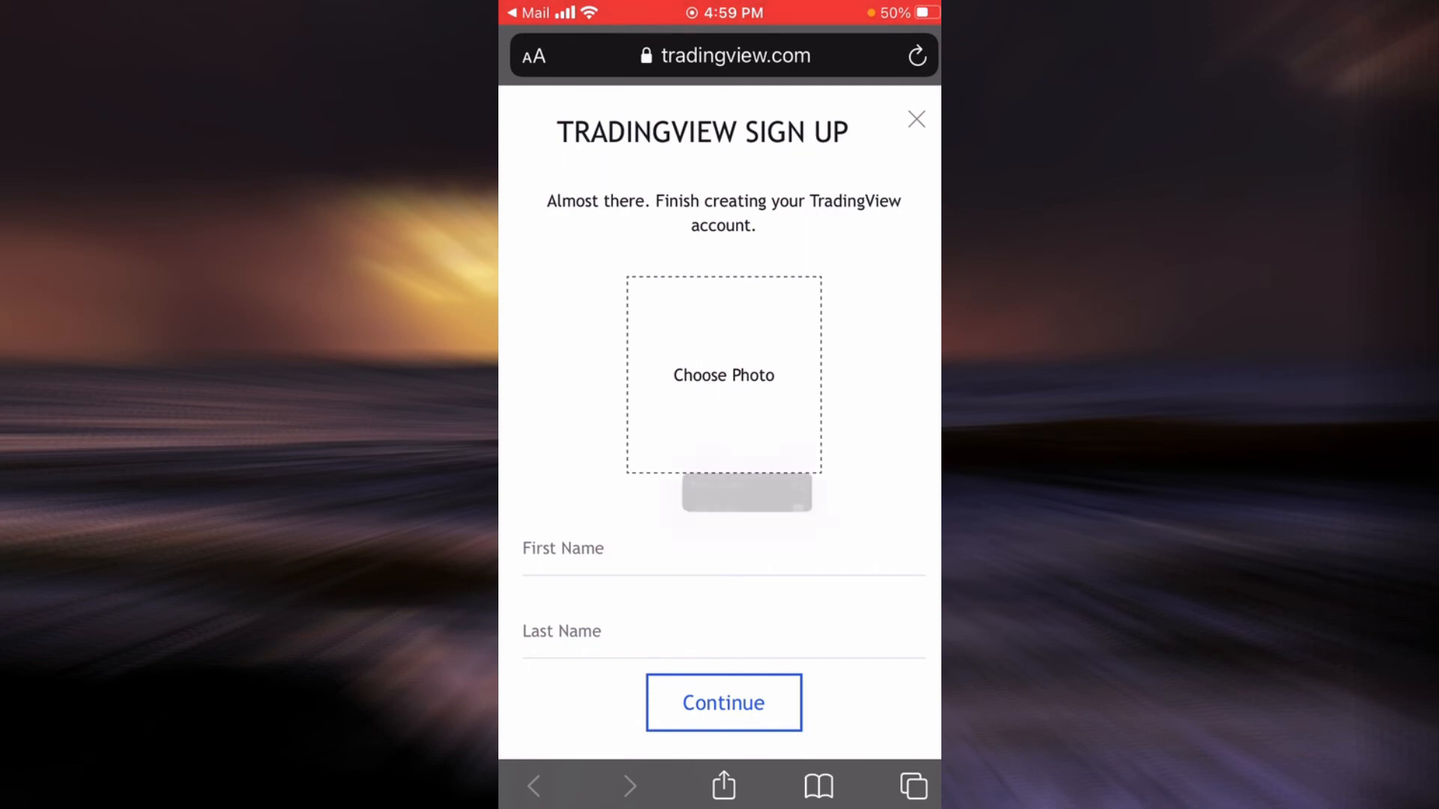
- Try Choose Photo, back out without picking, and activate the First Name field
{"action": "left_click", "coordinate": [723, 374]}
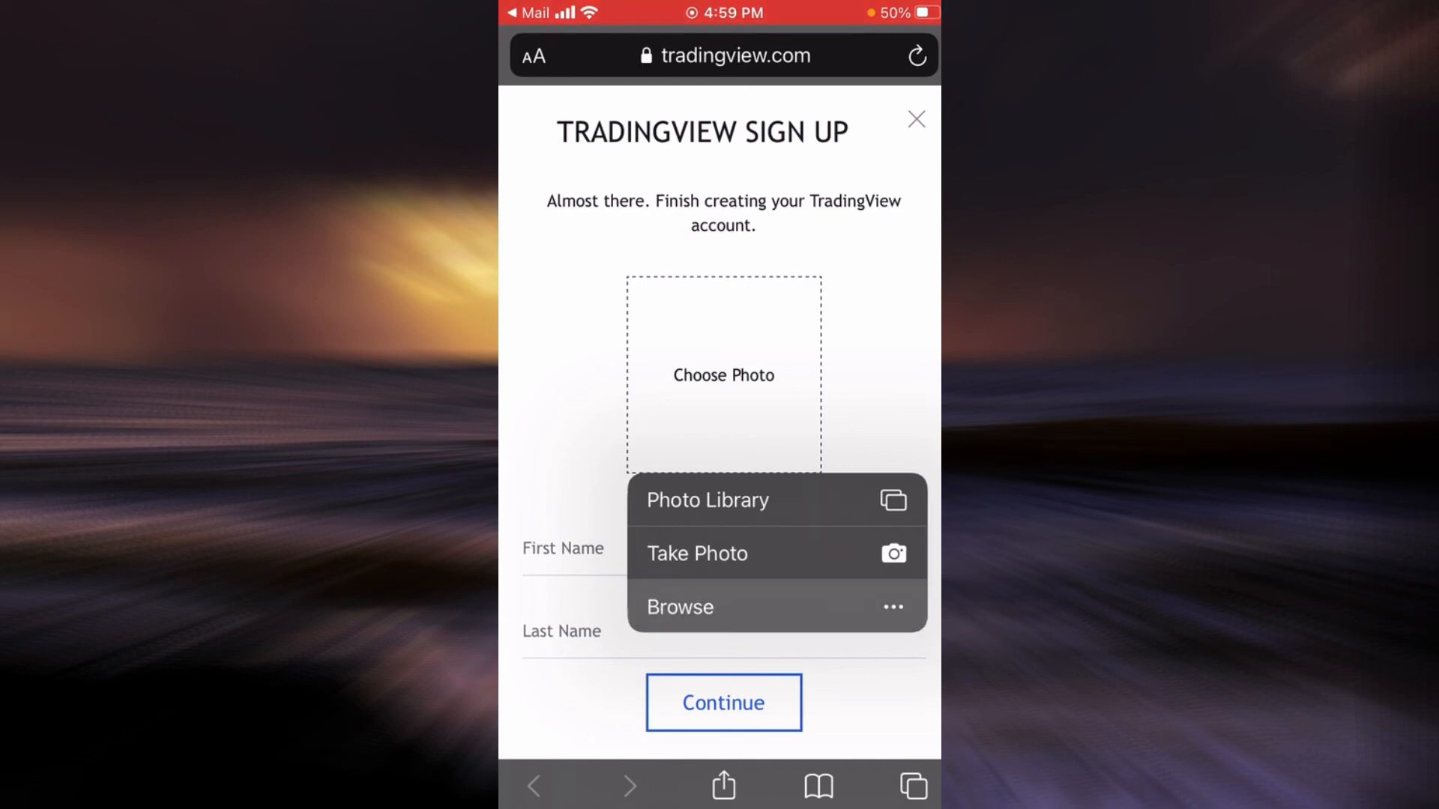
{"action": "left_click", "coordinate": [680, 606]}
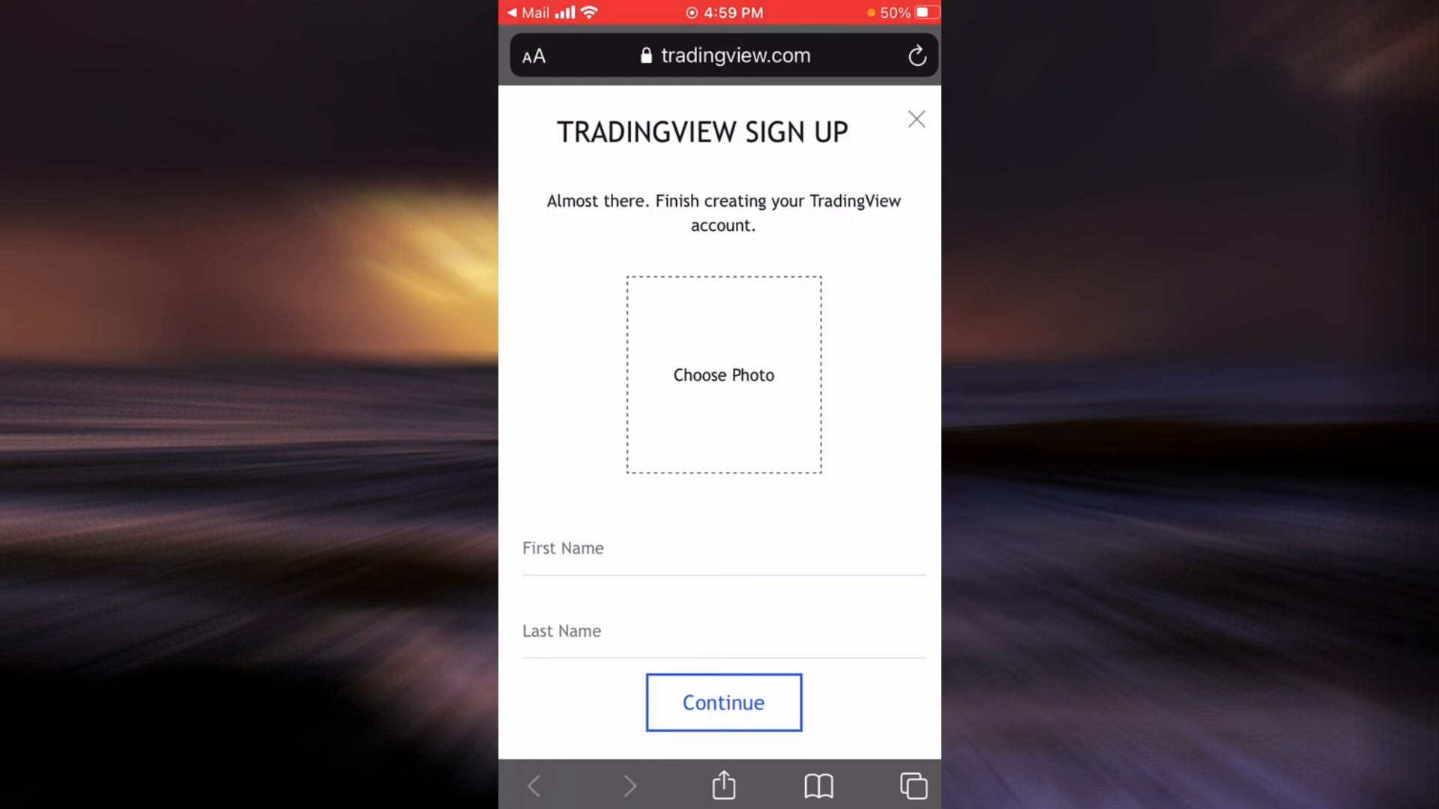
{"action": "left_click", "coordinate": [722, 560]}
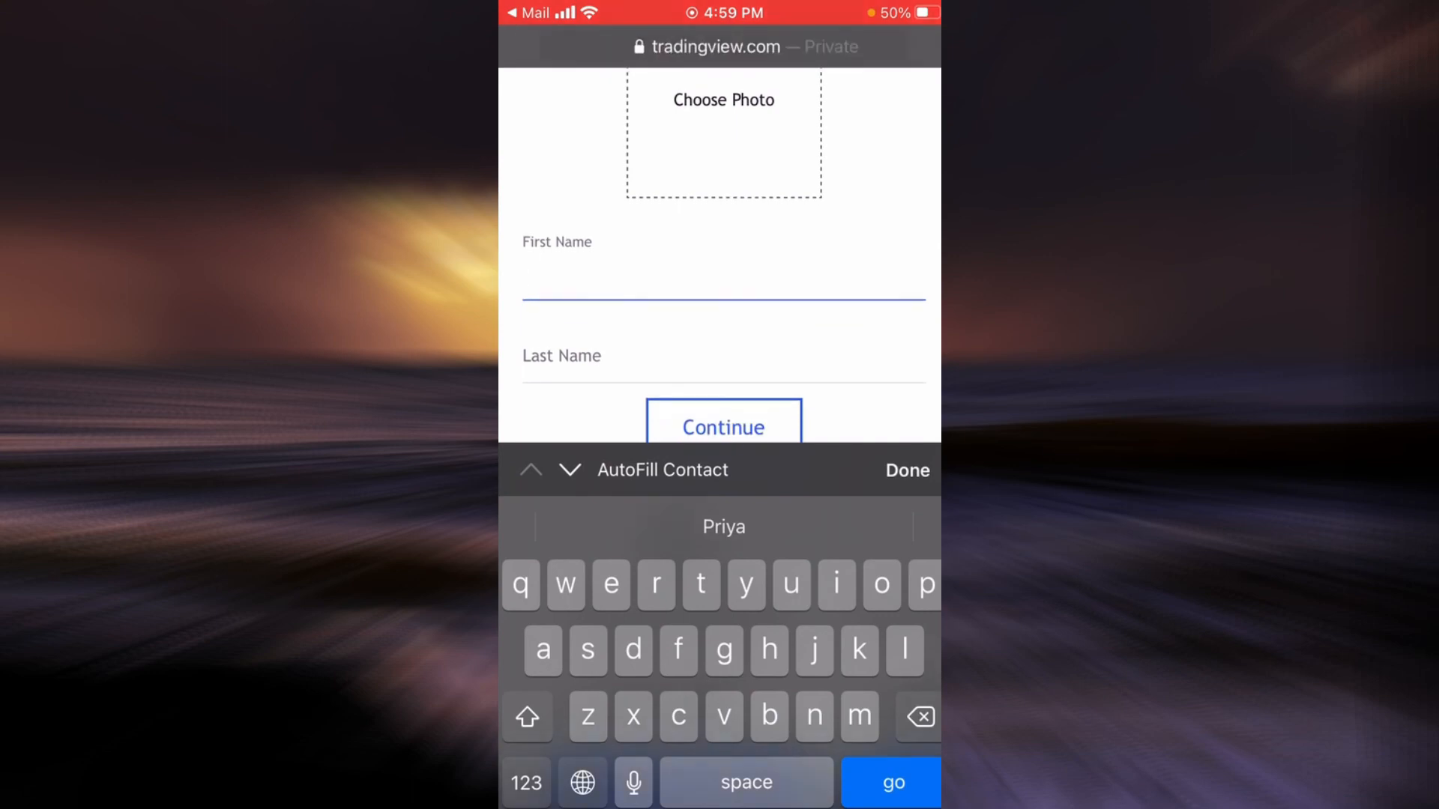